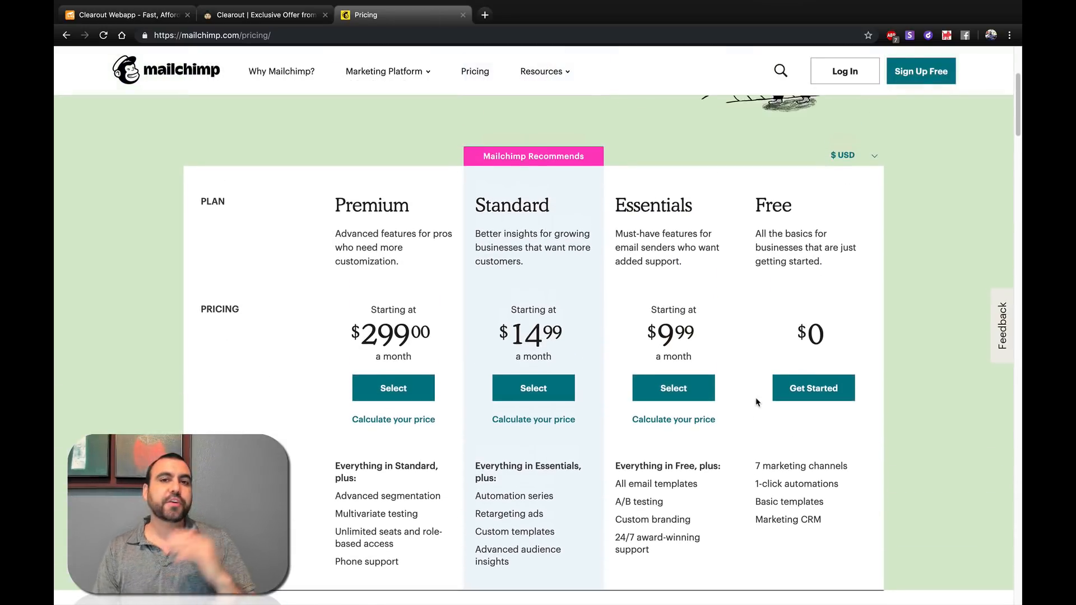
# Switch from the Mailchimp pricing tab back to the Clearout dashboard with its usage chart
pyautogui.scroll(-3)
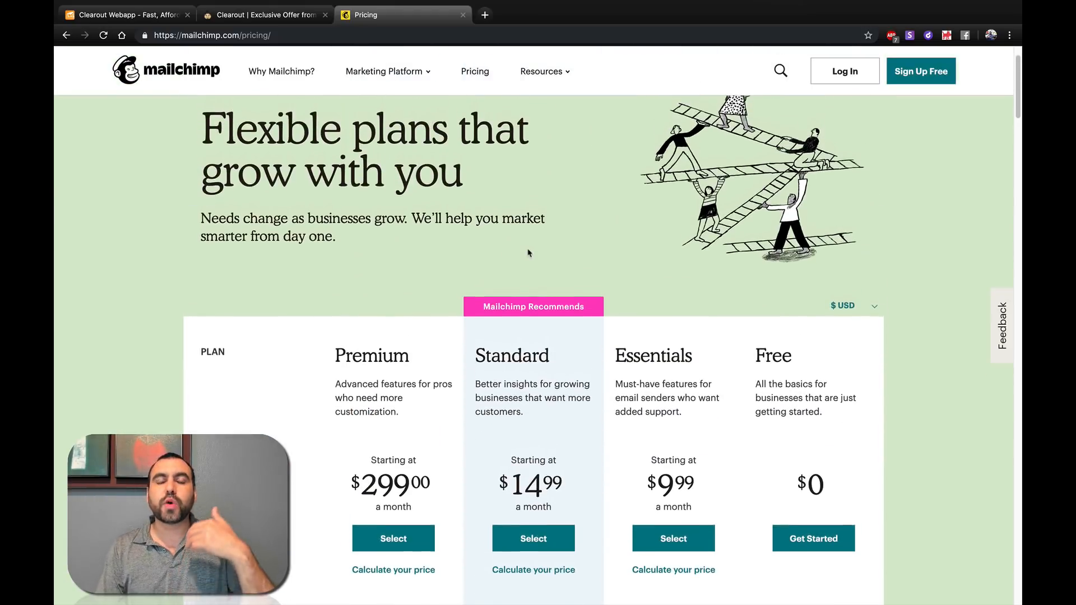
pyautogui.click(124, 15)
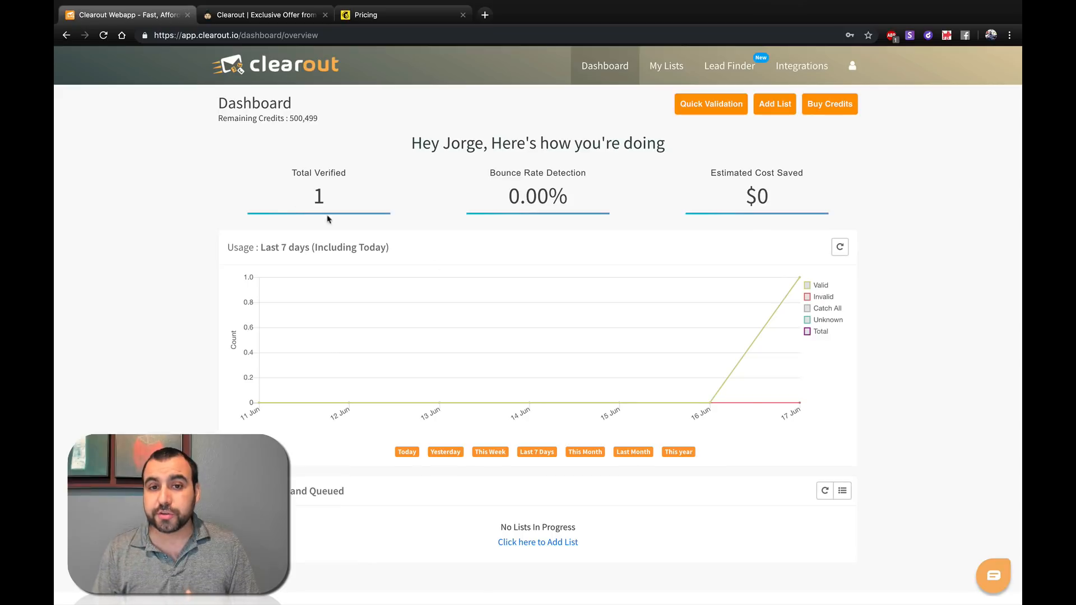
pyautogui.moveTo(525, 317)
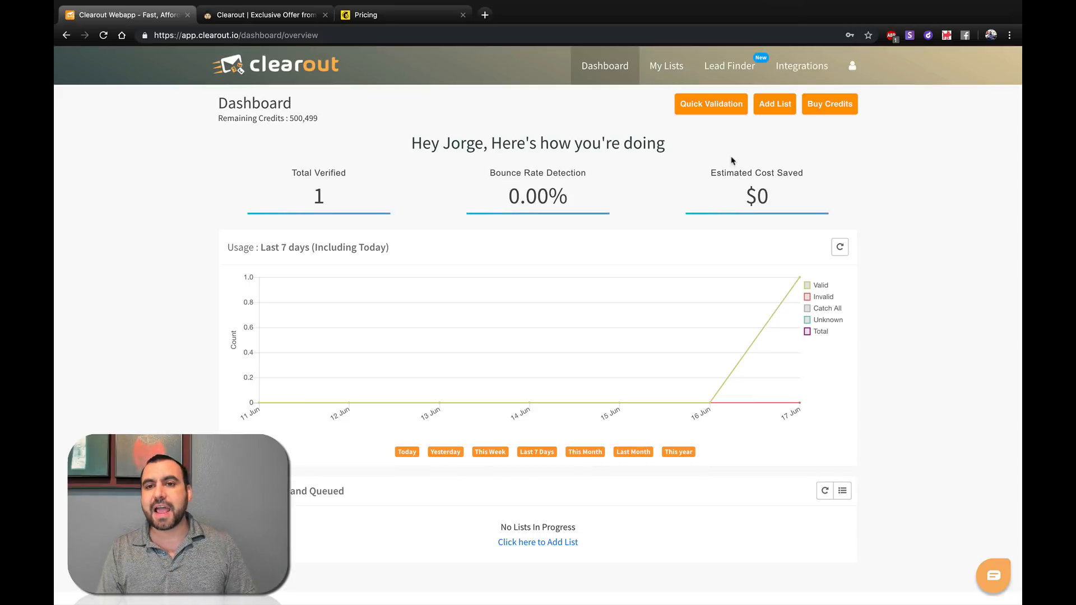
pyautogui.moveTo(744, 137)
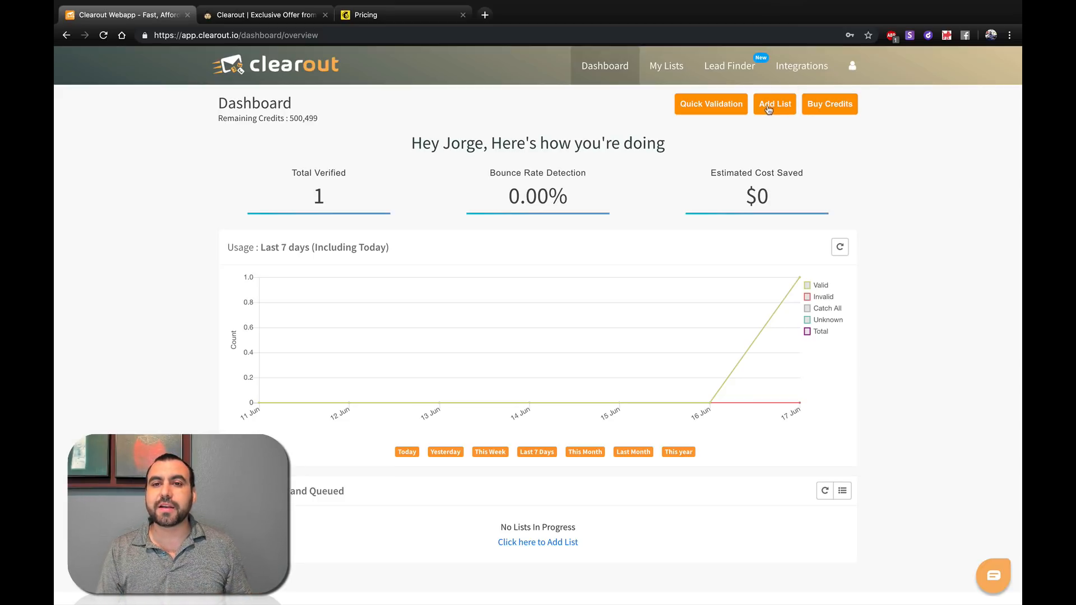
# Briefly check Quick Validation and its 10-address limit note, then dismiss it
pyautogui.click(710, 103)
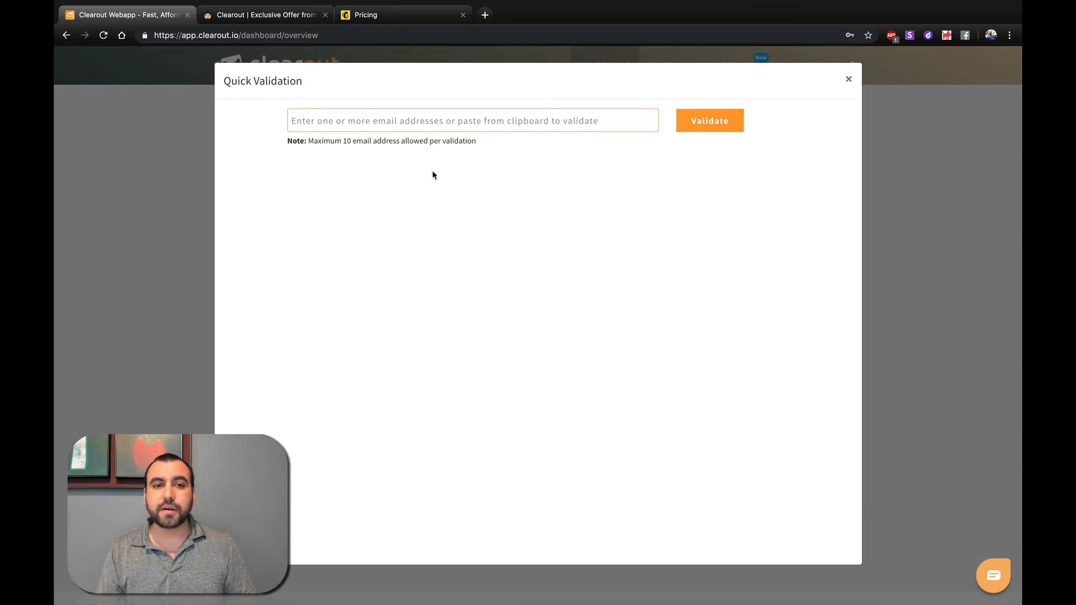
pyautogui.moveTo(312, 141); pyautogui.dragTo(476, 141)
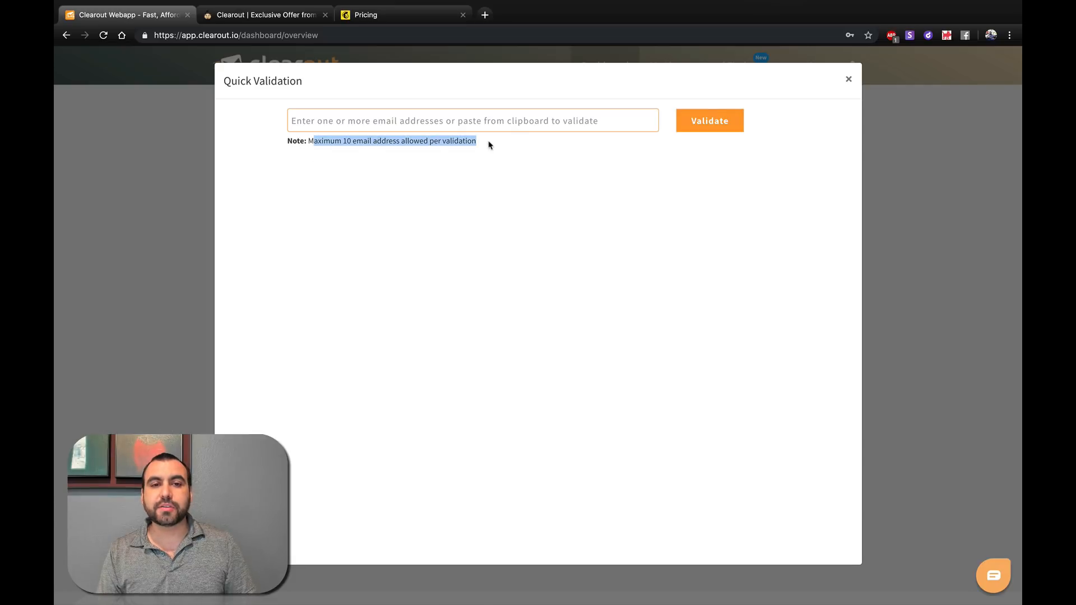
pyautogui.click(849, 78)
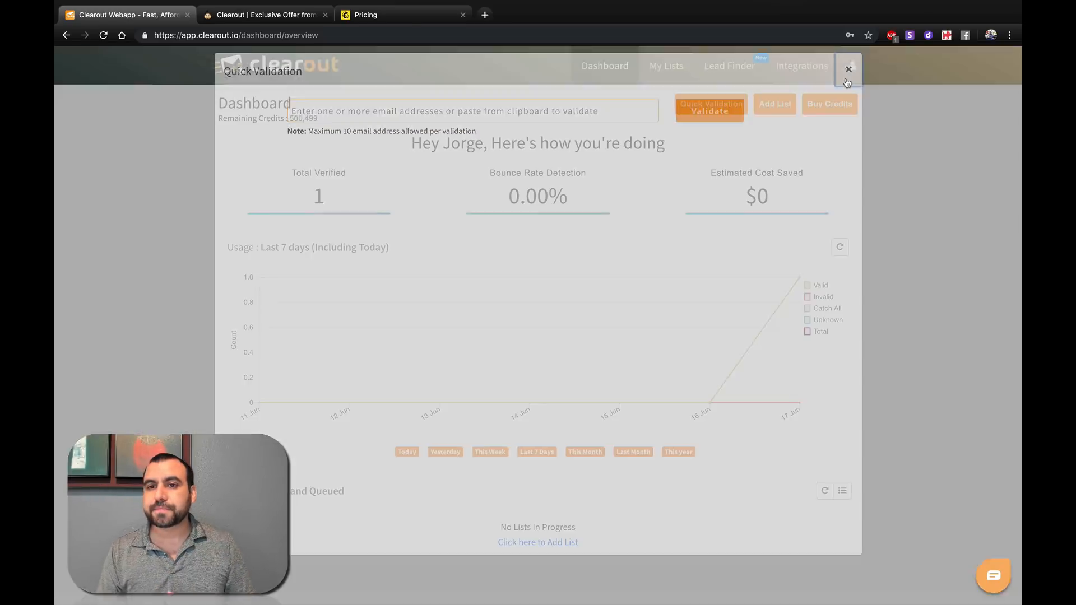
# Add a new list by uploading VENDETODITO EMAILS.csv from the desktop
pyautogui.click(774, 103)
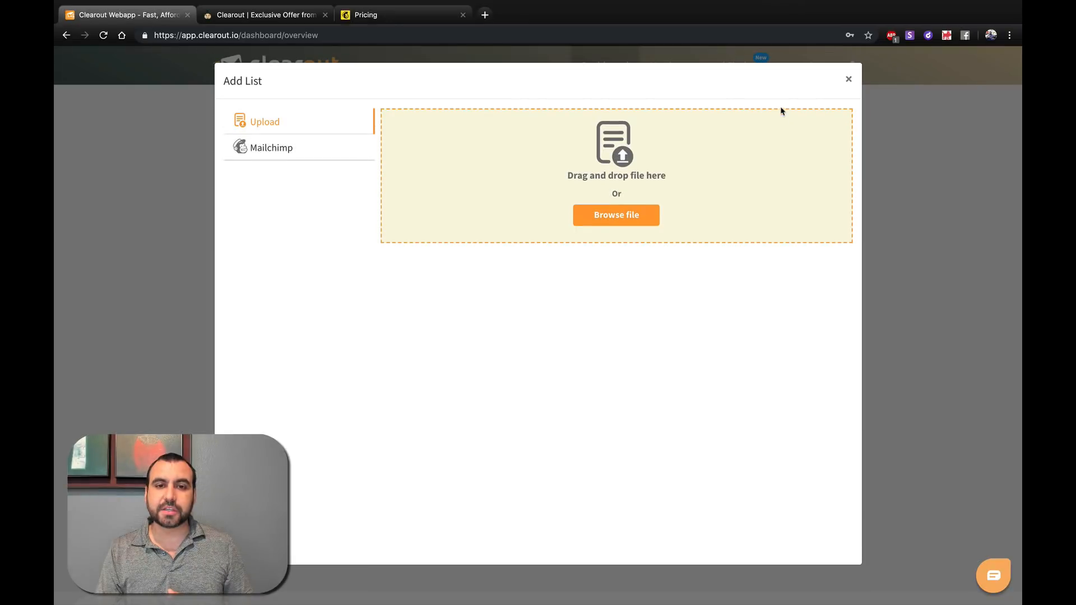
pyautogui.click(615, 215)
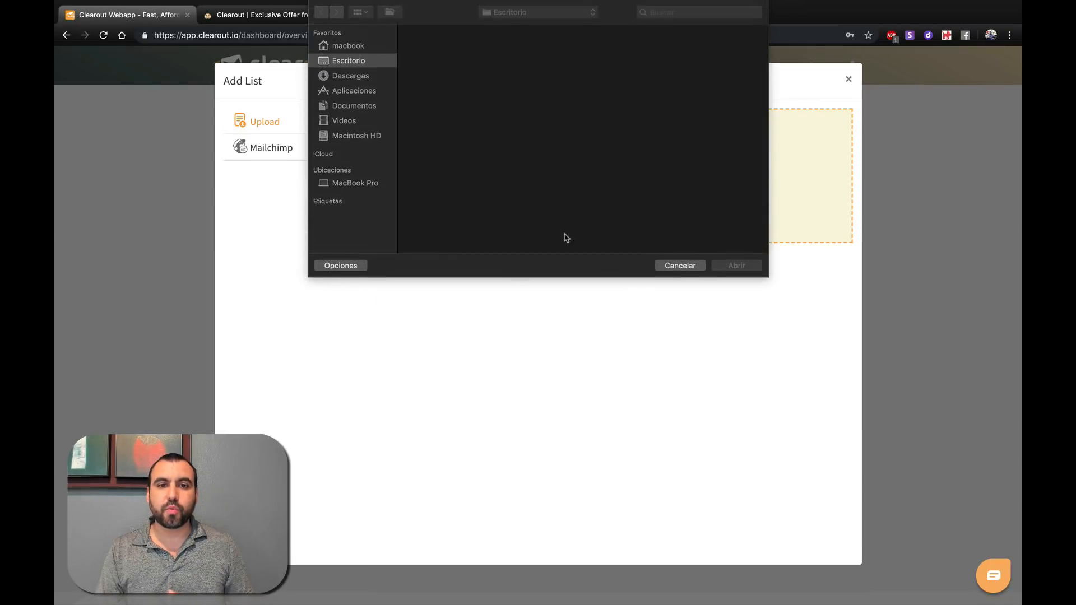
pyautogui.click(437, 206)
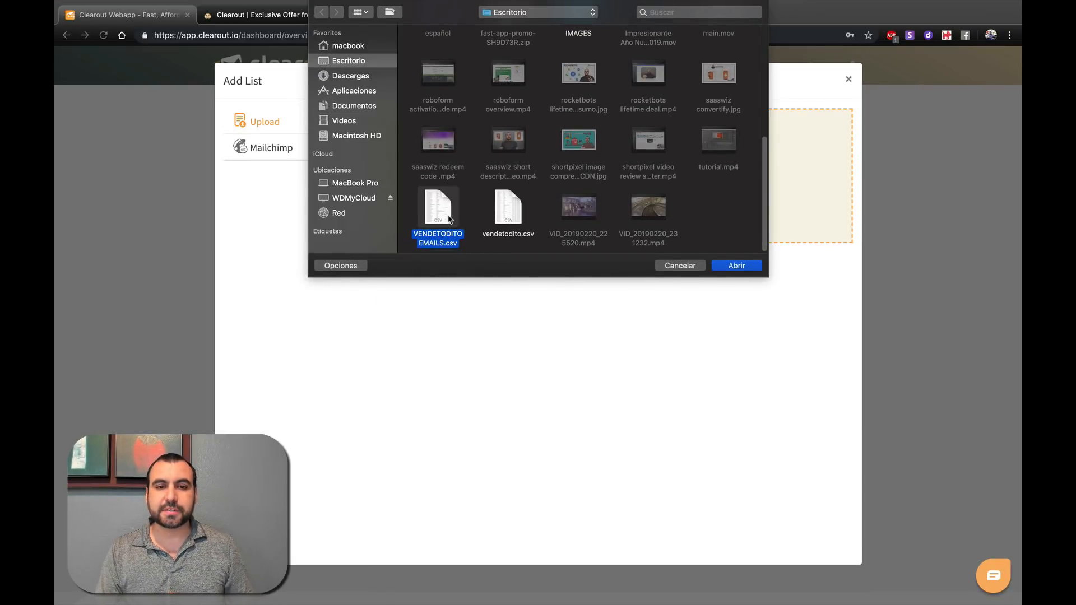
pyautogui.click(735, 266)
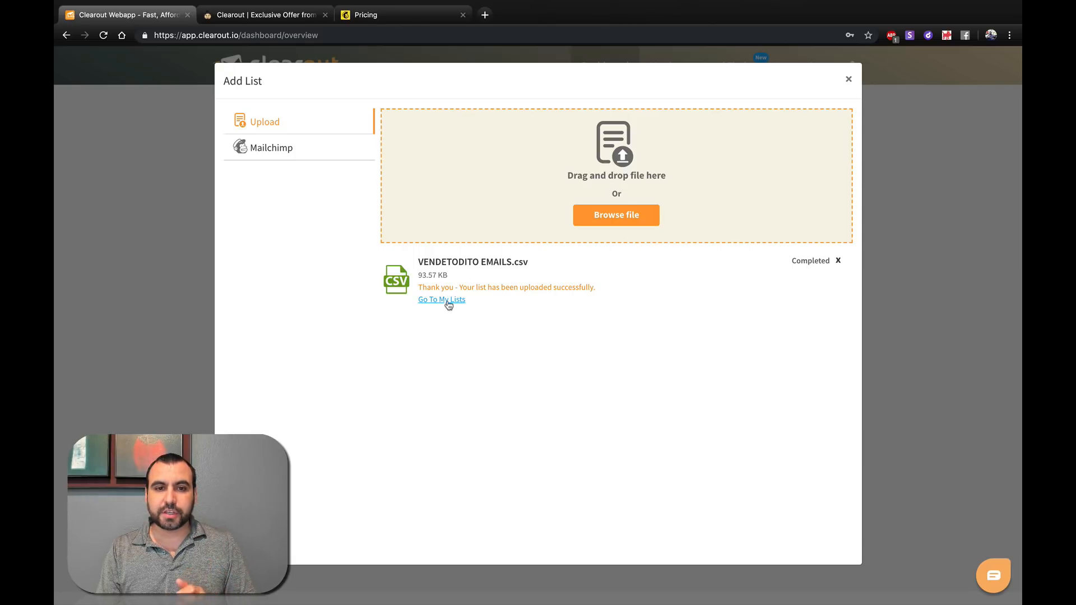
# Go to My Lists and start verifying the uploaded 2,353-email VENDETODITO list
pyautogui.click(442, 299)
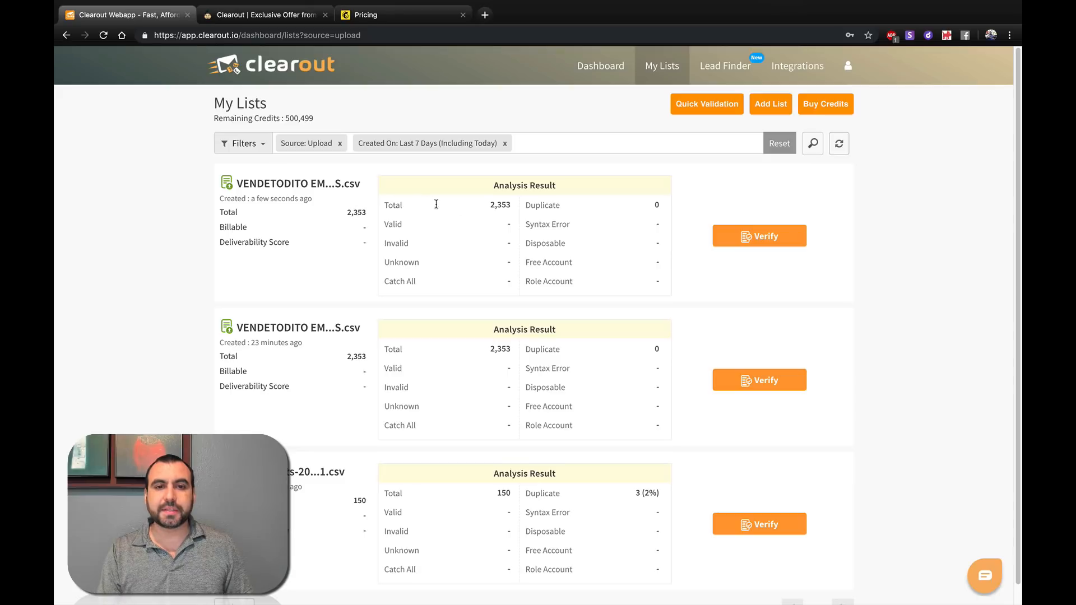
pyautogui.doubleClick(499, 204)
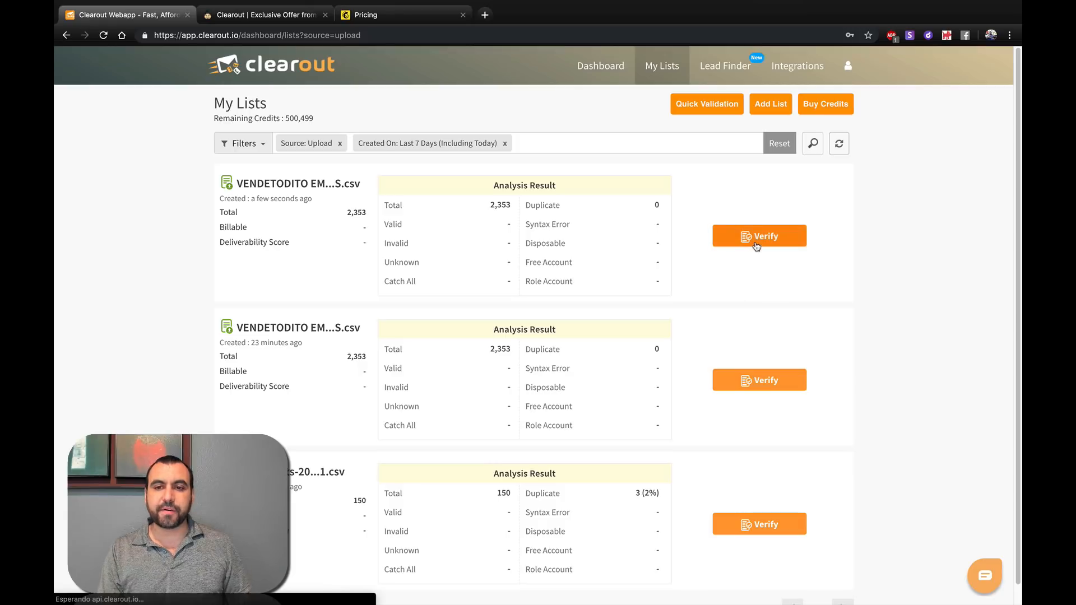
pyautogui.click(758, 236)
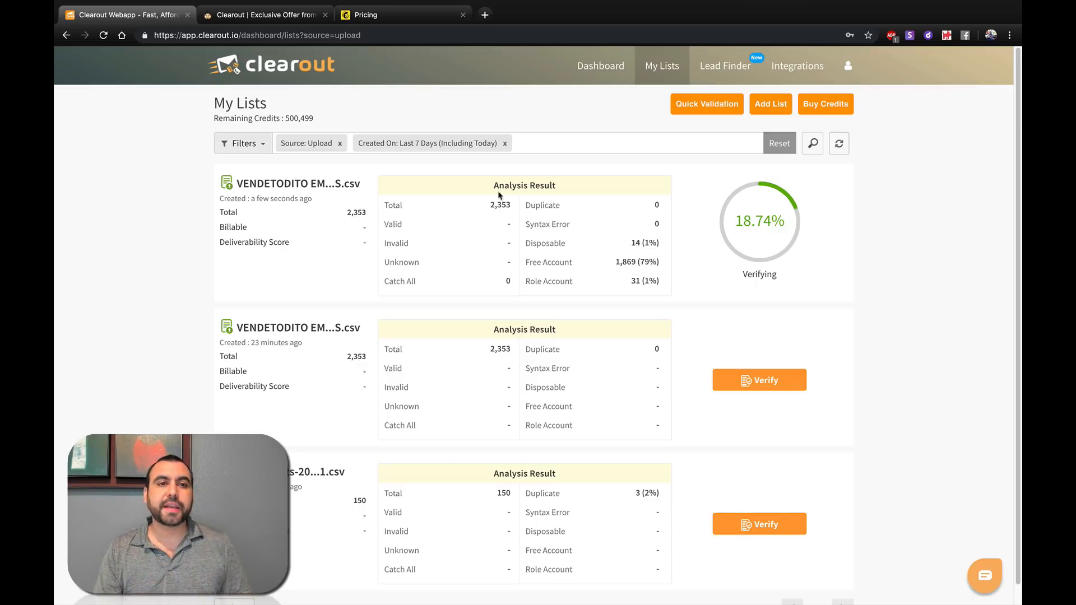
pyautogui.click(265, 14)
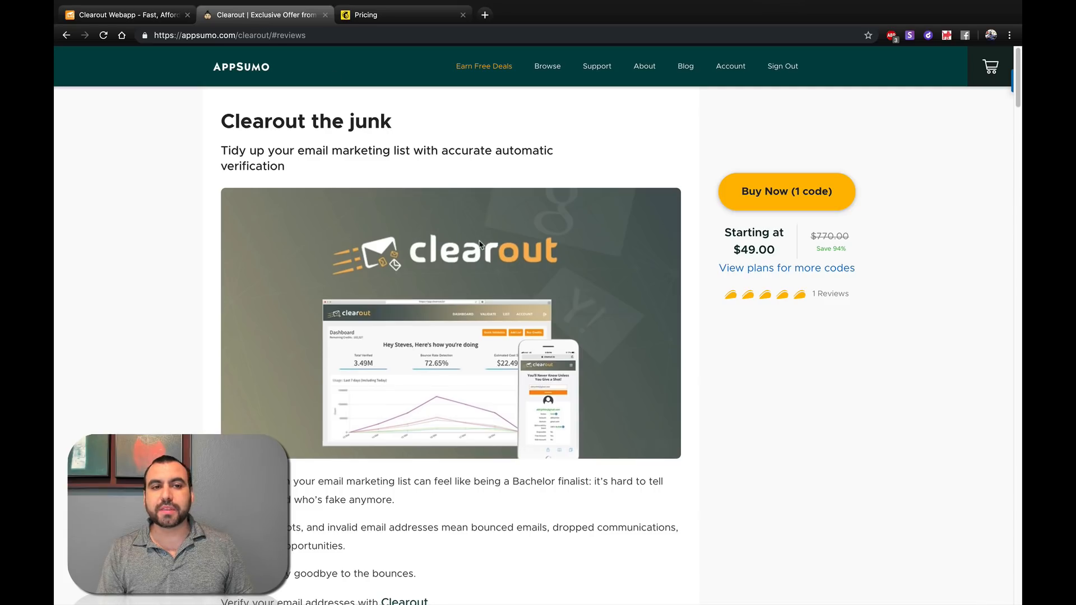
pyautogui.scroll(-3)
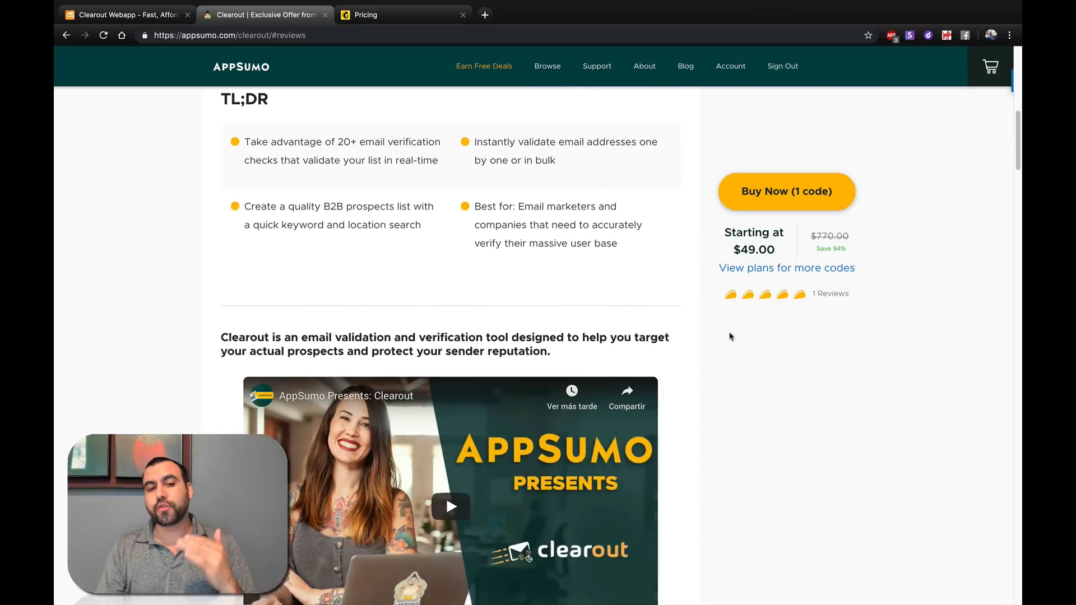
pyautogui.scroll(-3)
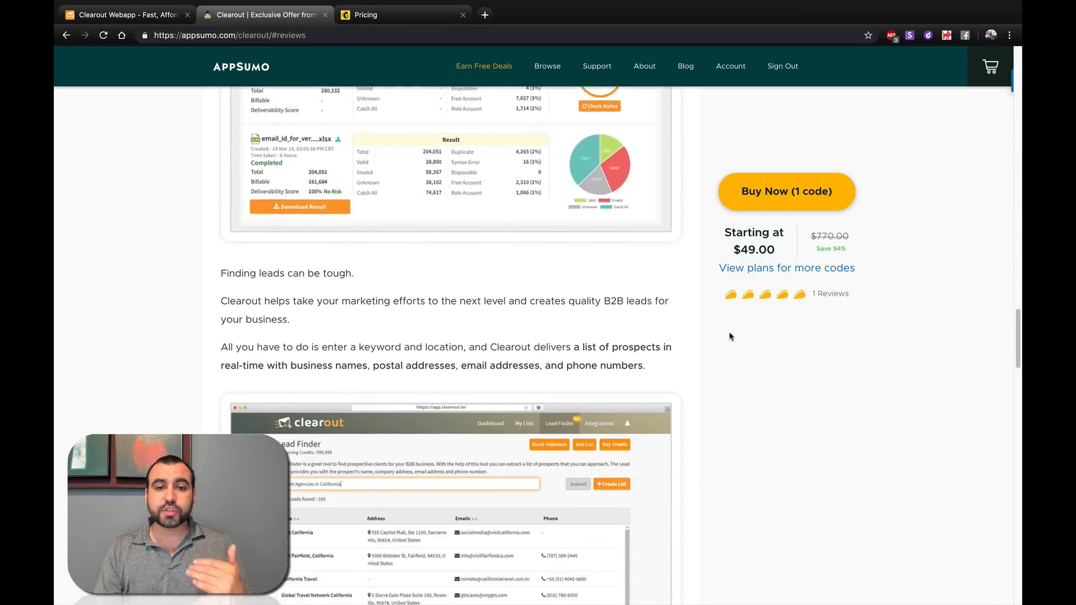
pyautogui.scroll(-3)
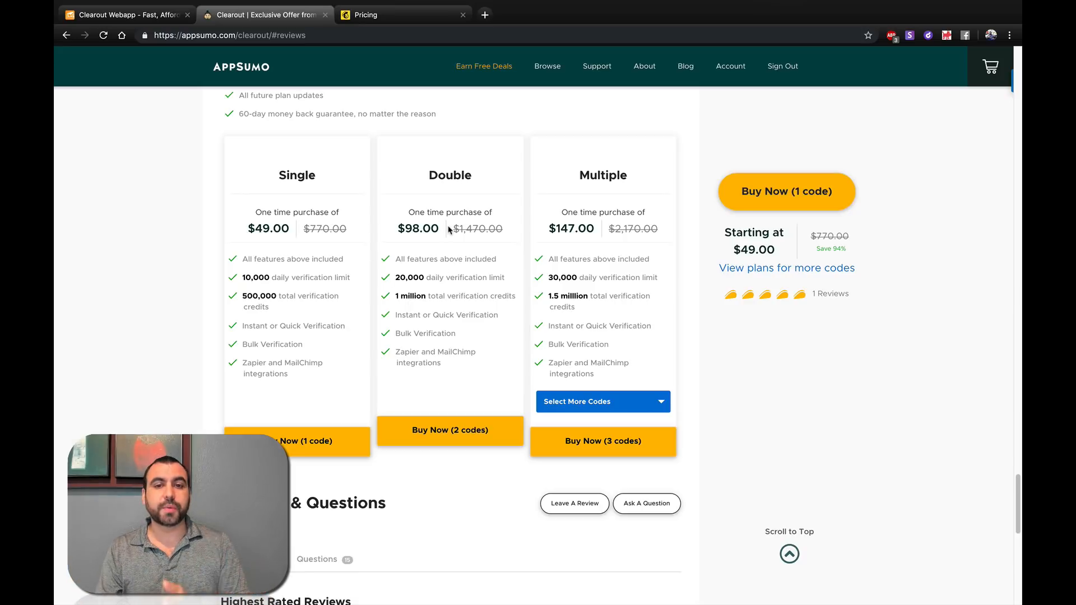
pyautogui.click(602, 401)
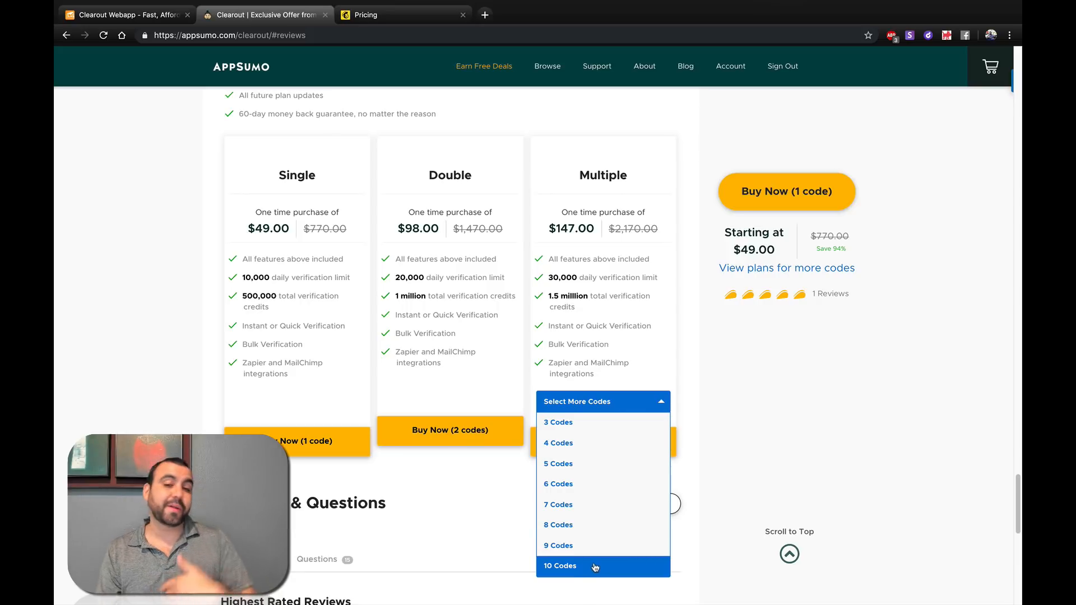
pyautogui.click(557, 423)
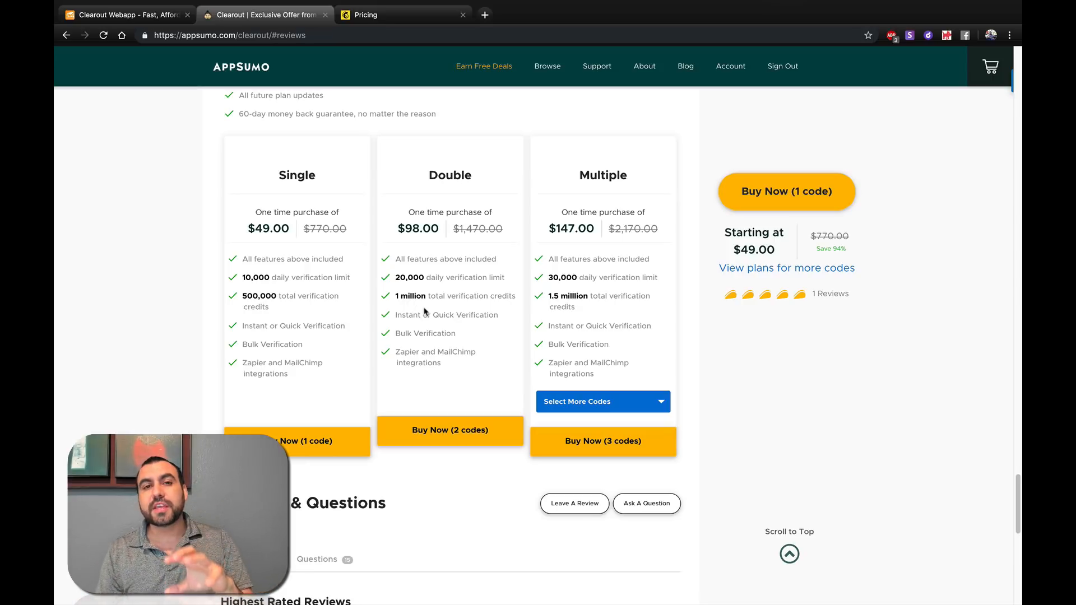
pyautogui.moveTo(147, 72)
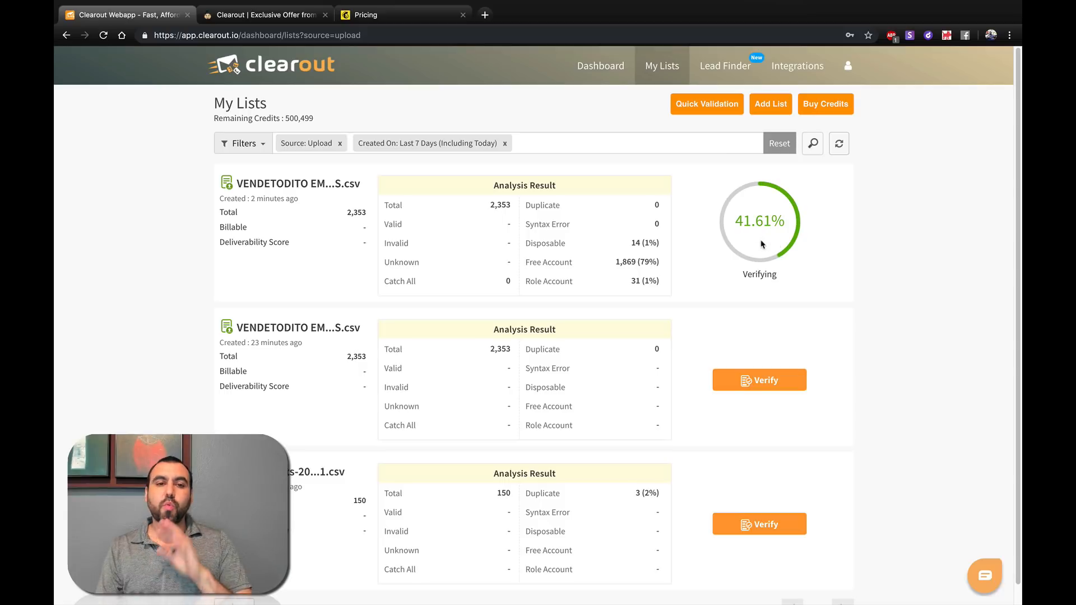
# Enter 'restaurants in san diego' as the Lead Finder prospect search query
pyautogui.click(725, 65)
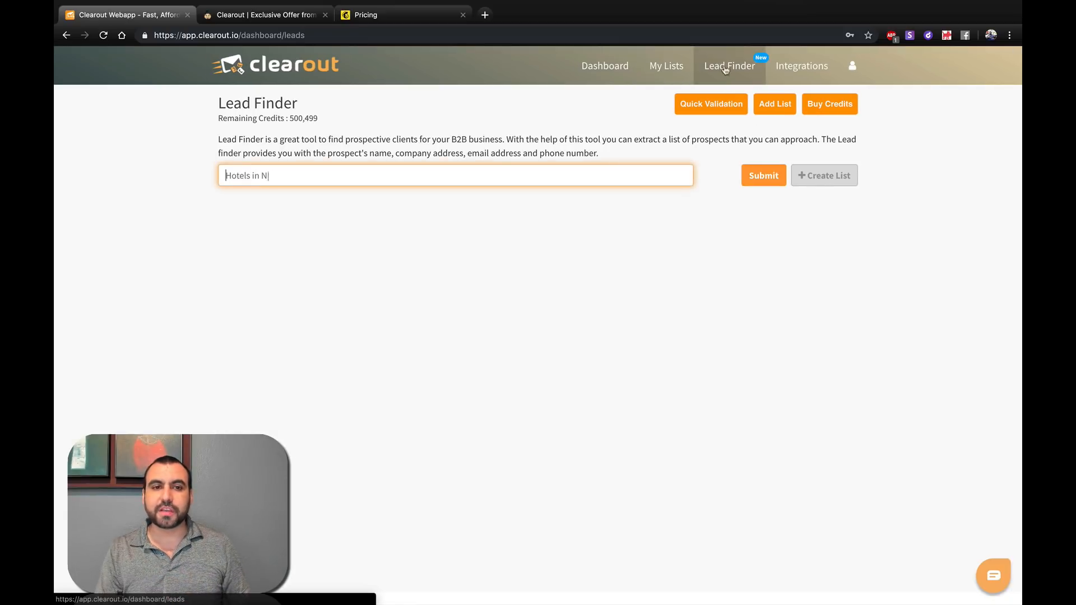
pyautogui.write('Fashion designe')
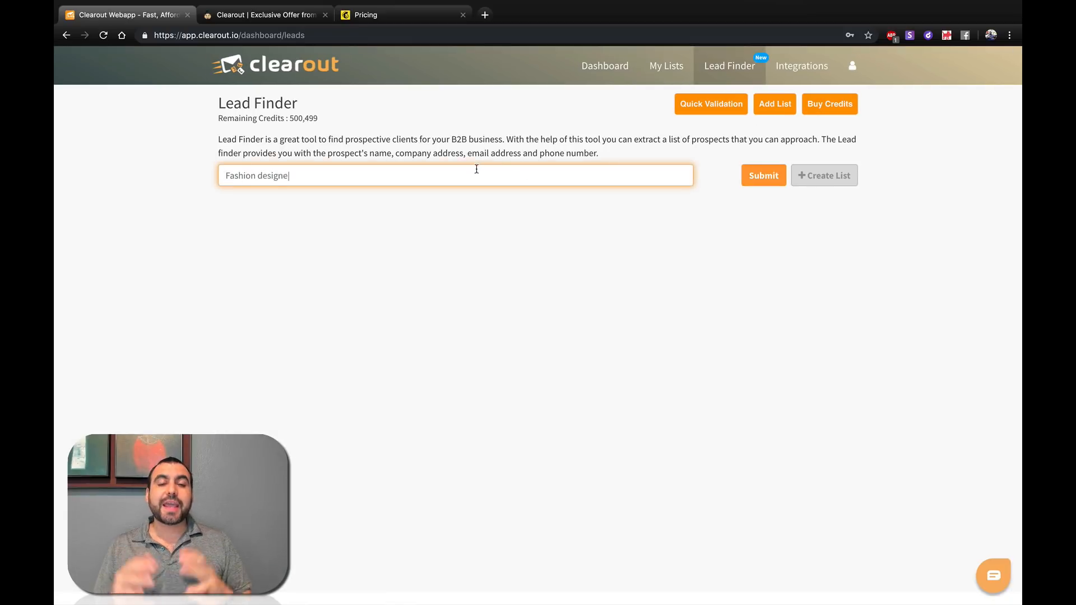
pyautogui.write('Cafe in Lo')
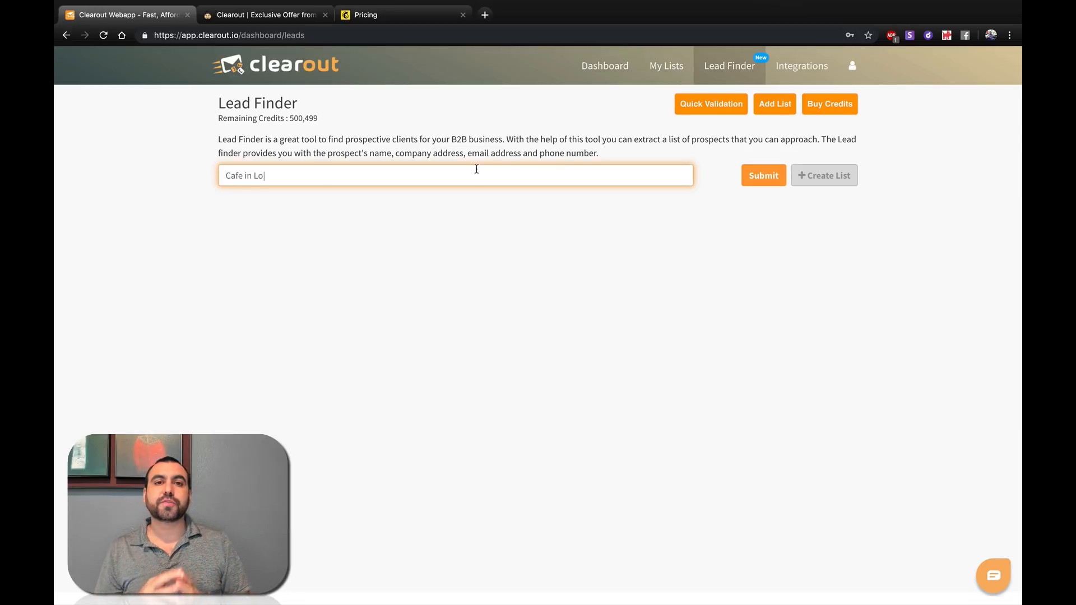
pyautogui.write('Parlours in Sydne')
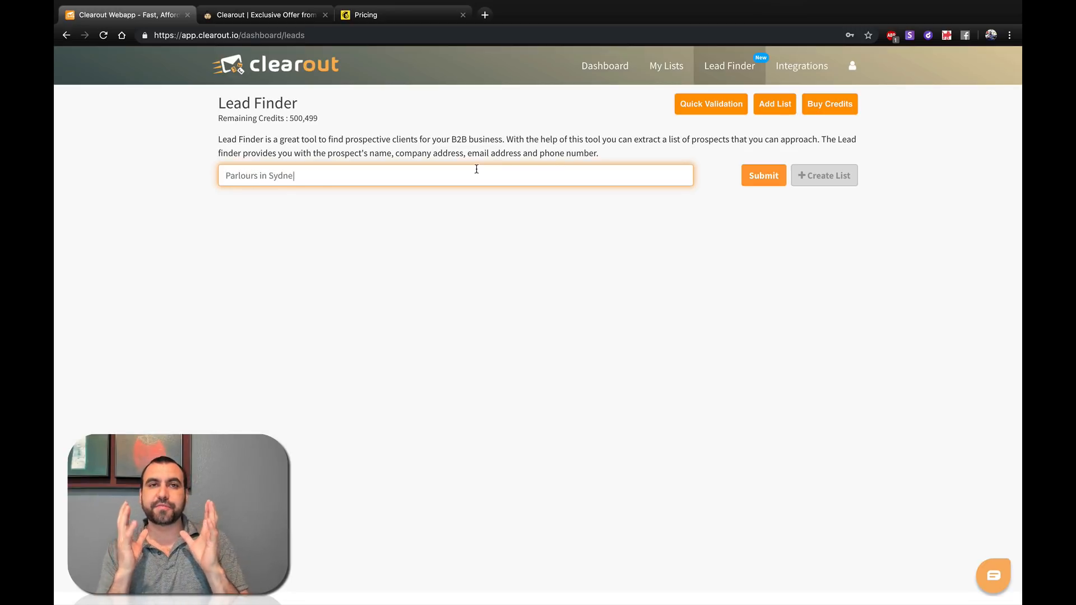
pyautogui.write('Travel Agencies in')
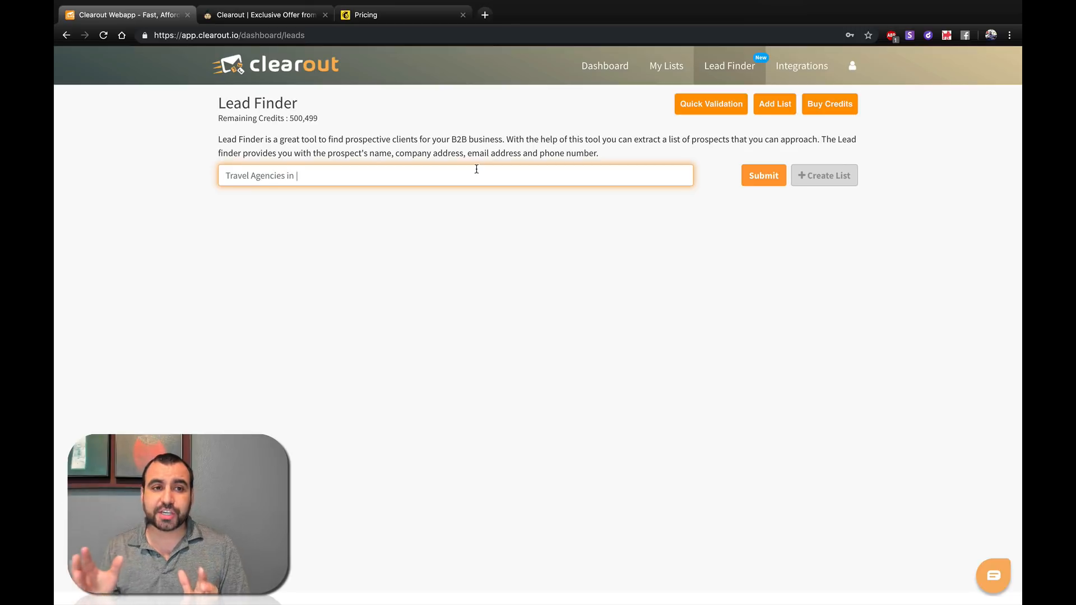
pyautogui.write('Bars in Berlin')
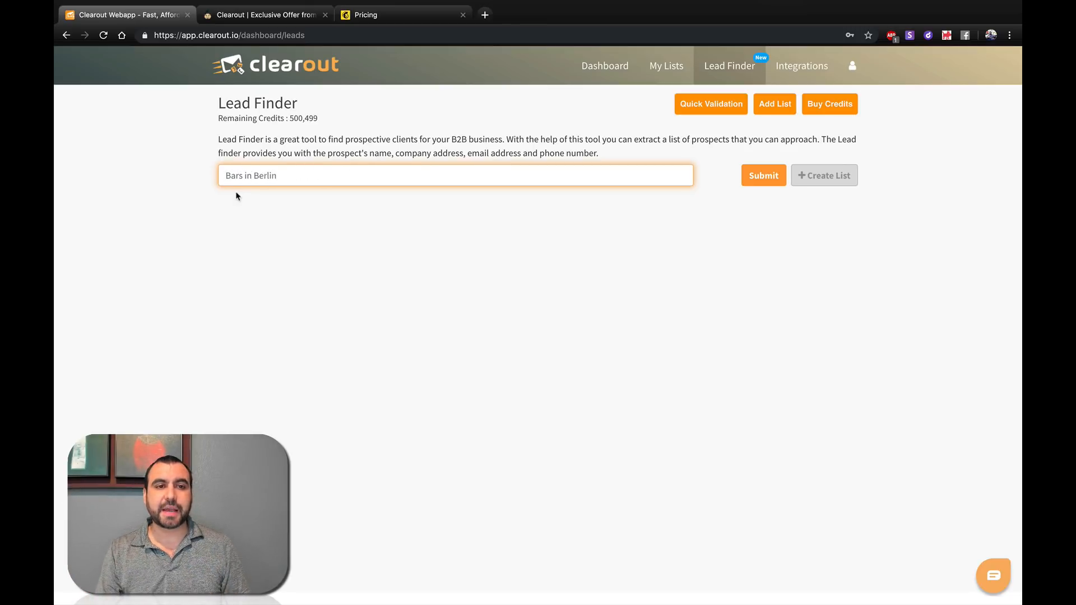
pyautogui.write('Safari in Africa')
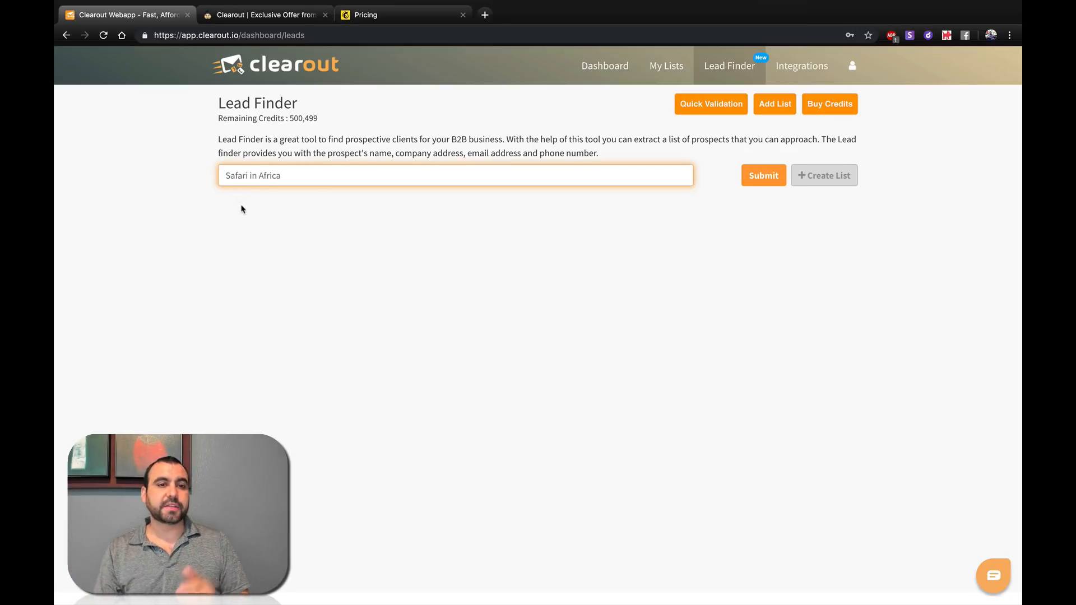
pyautogui.write('Clubs in Thailand')
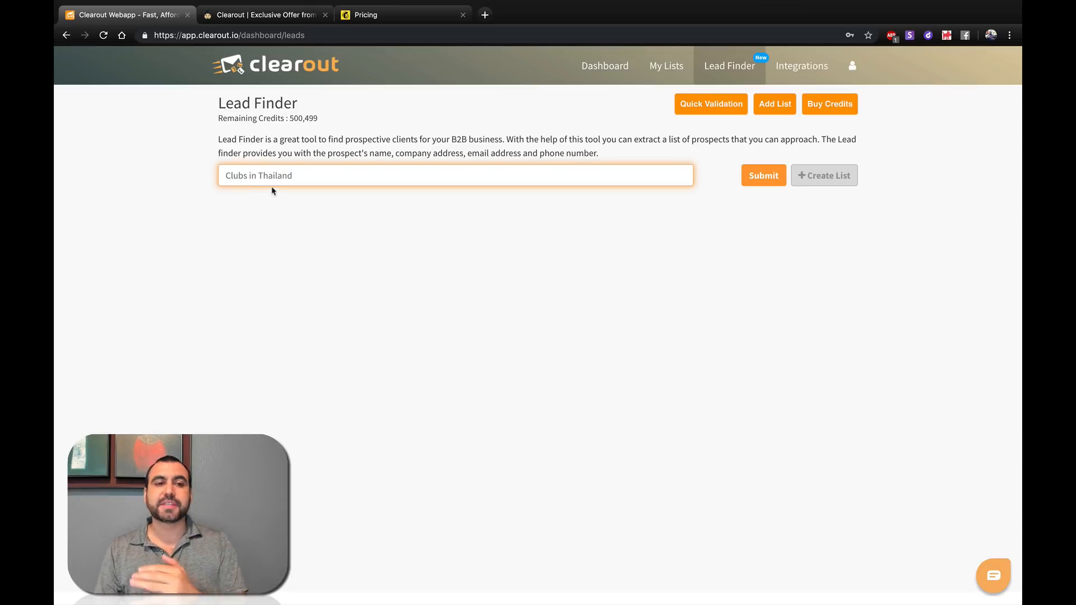
pyautogui.write('Hotels in Newyork')
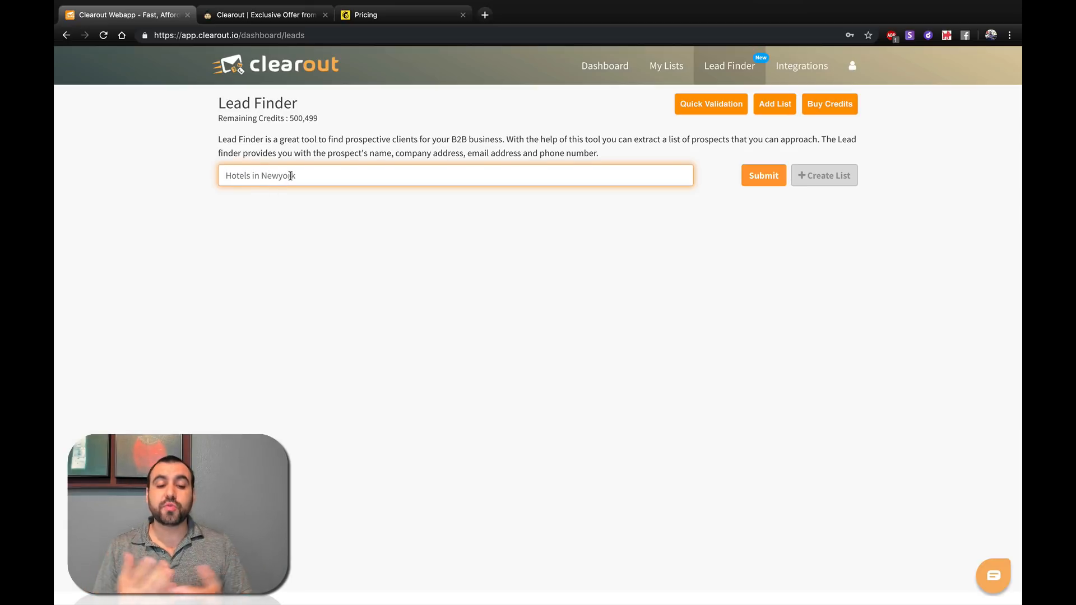
pyautogui.write('restarue')
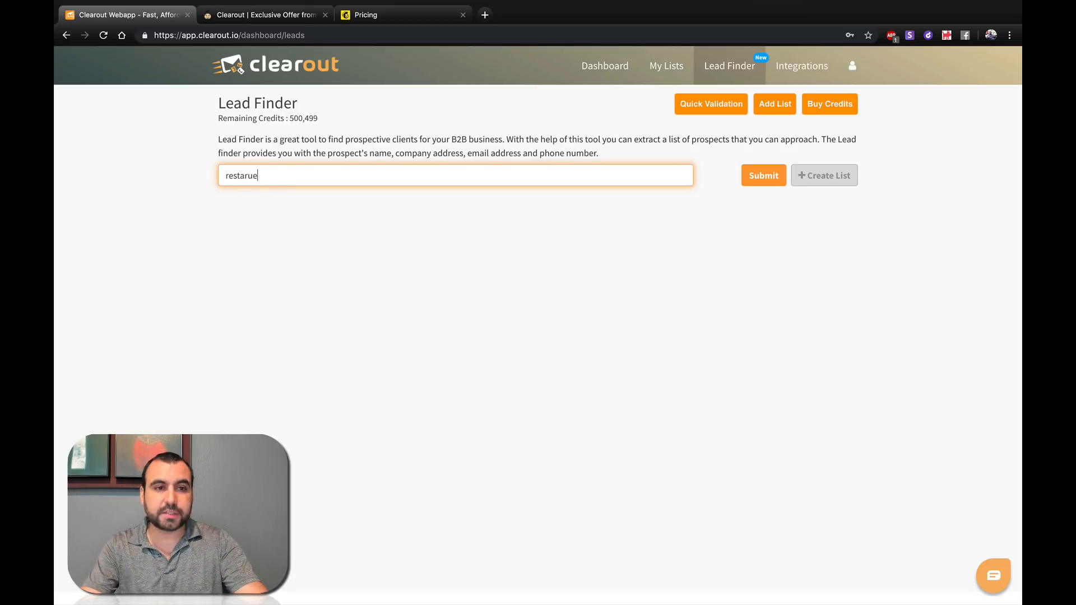
pyautogui.write('restaurants in san diego')
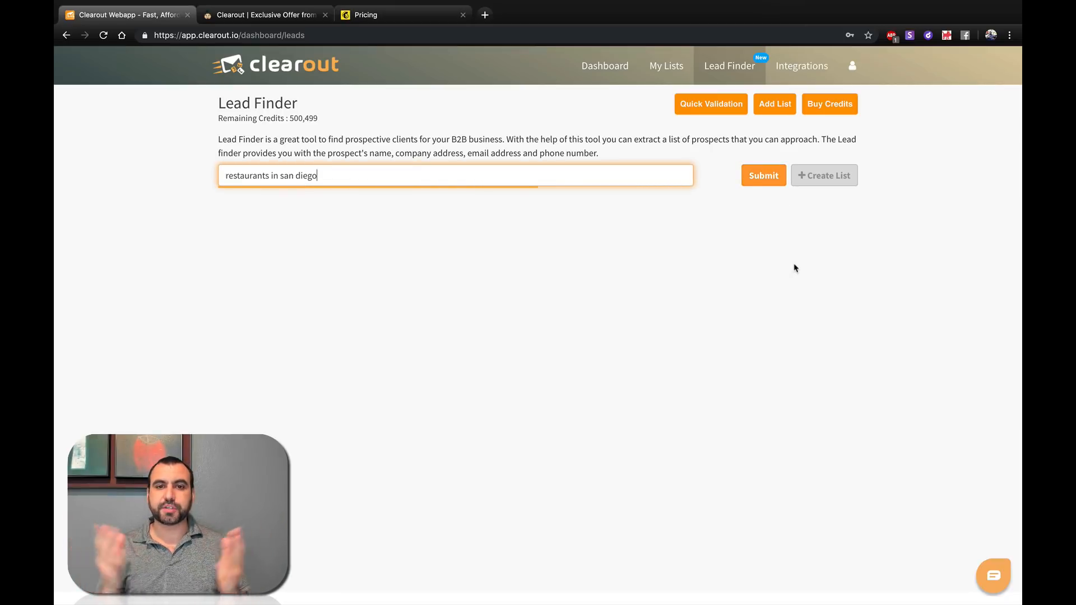
# Run the lead search, returning 77 San Diego restaurant leads, and move to a later results page
pyautogui.click(763, 174)
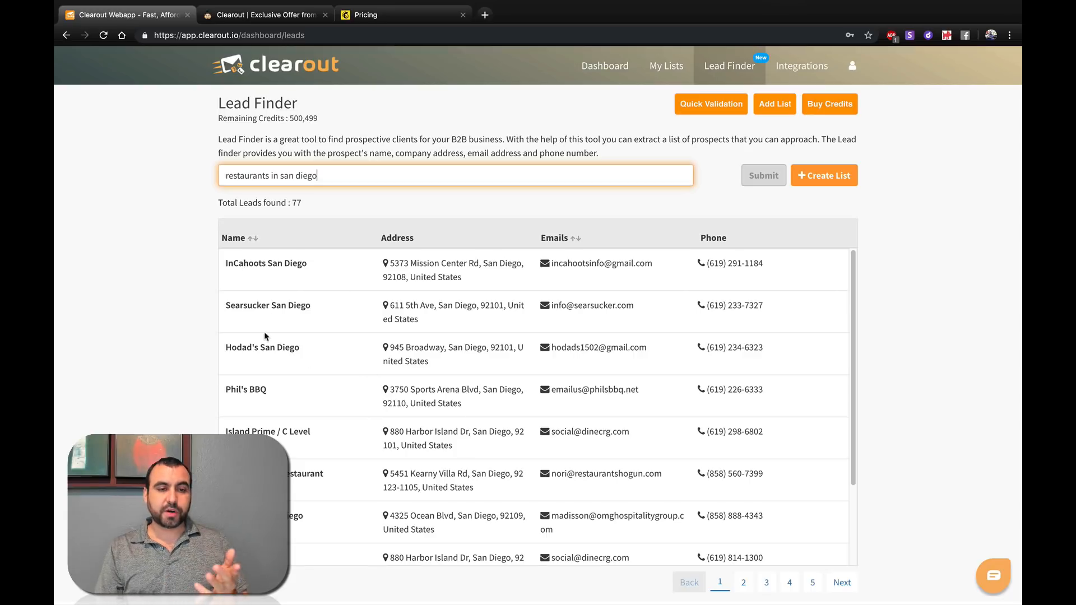
pyautogui.moveTo(297, 493)
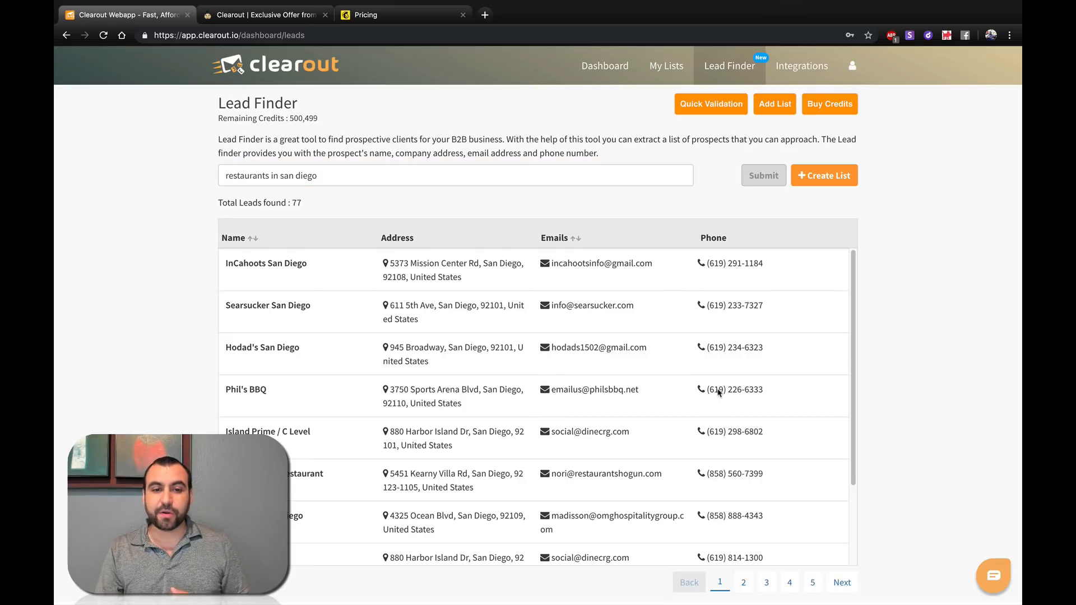
pyautogui.scroll(-3)
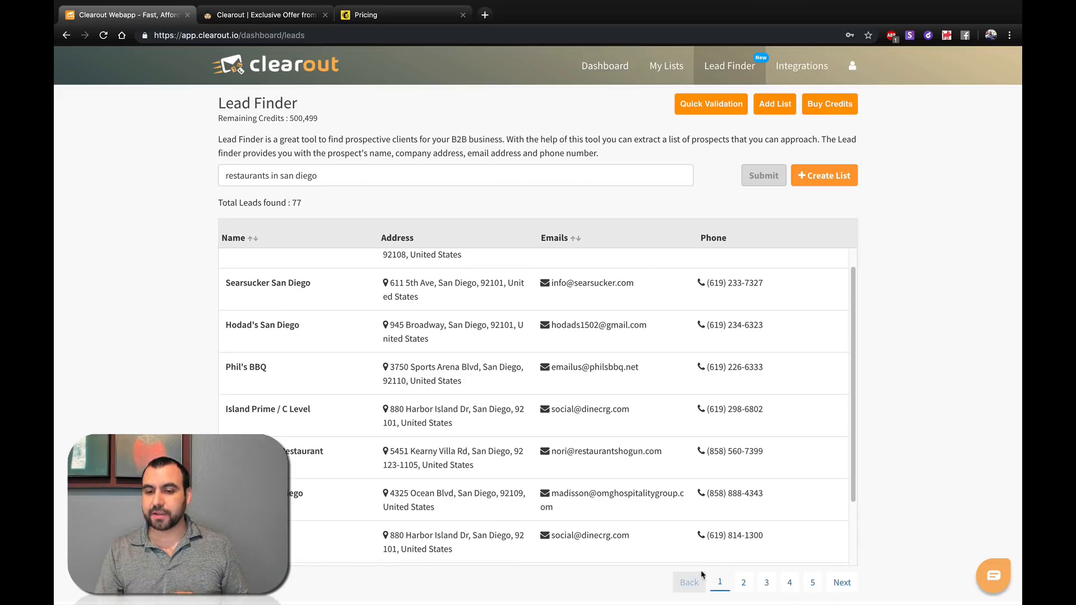
pyautogui.click(788, 581)
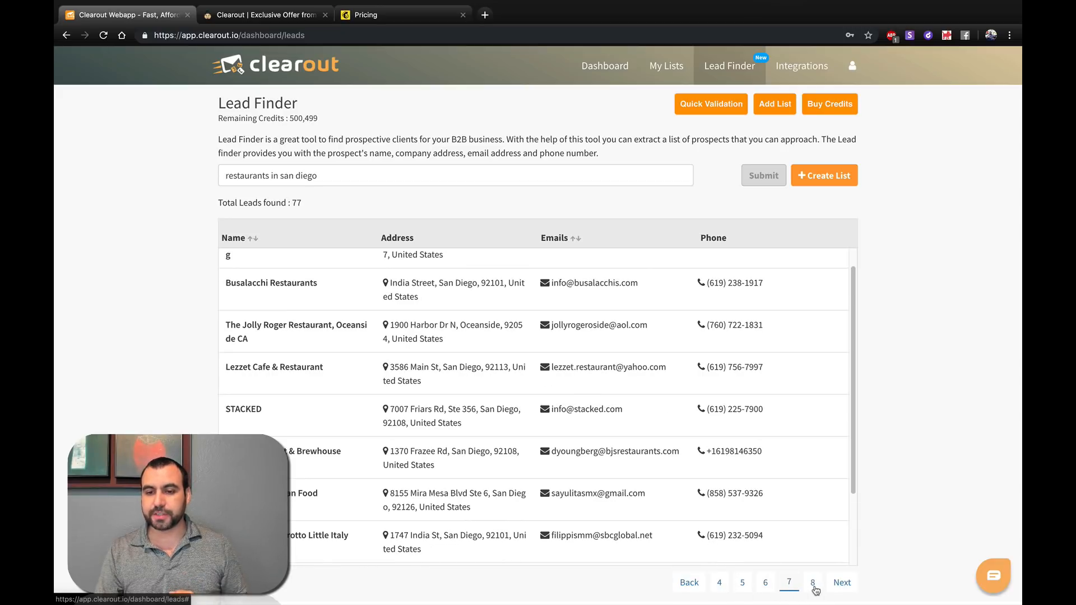
# Browse the last page of lead results with their addresses, emails and phone numbers
pyautogui.click(812, 583)
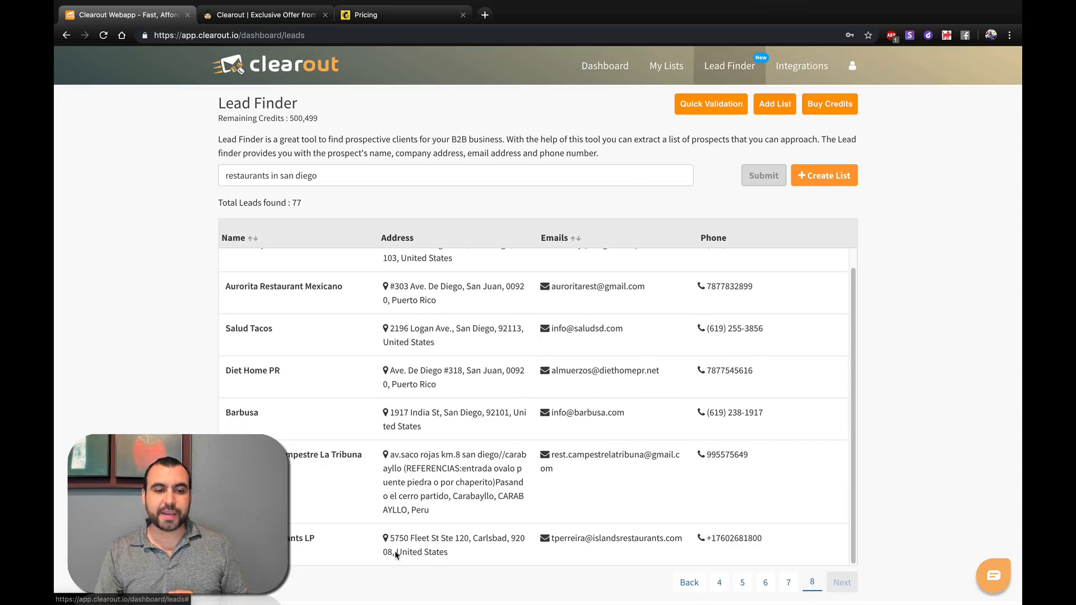
pyautogui.scroll(-3)
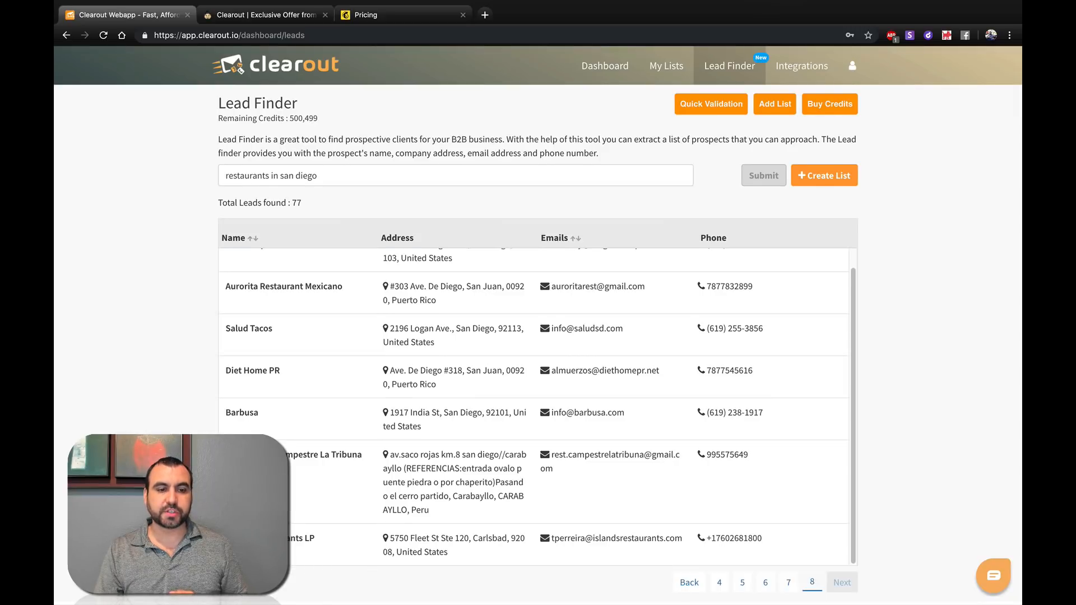
pyautogui.scroll(-3)
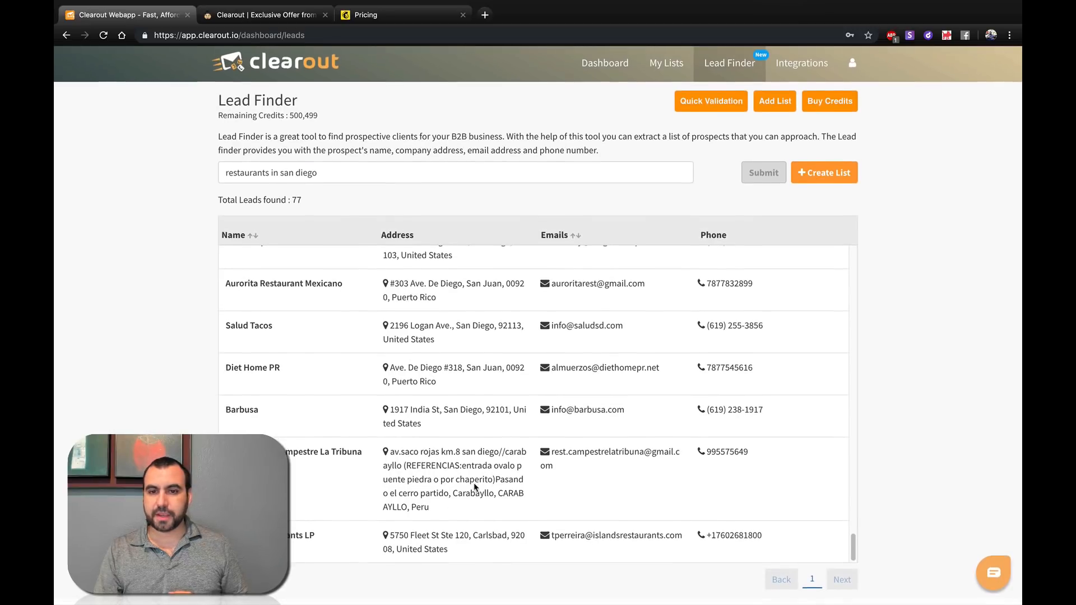
pyautogui.scroll(-3)
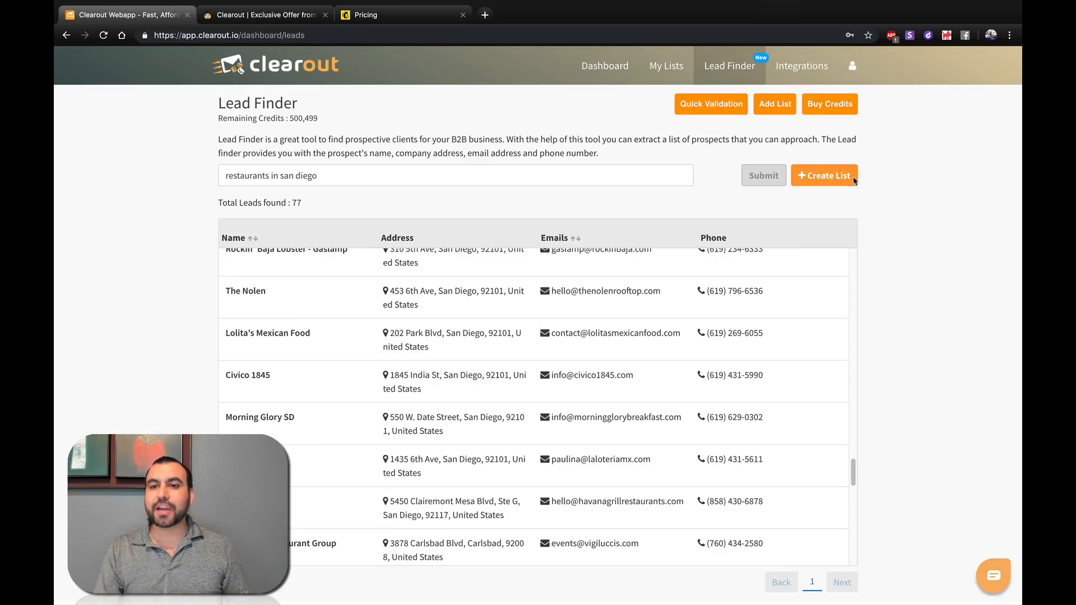
pyautogui.moveTo(837, 197)
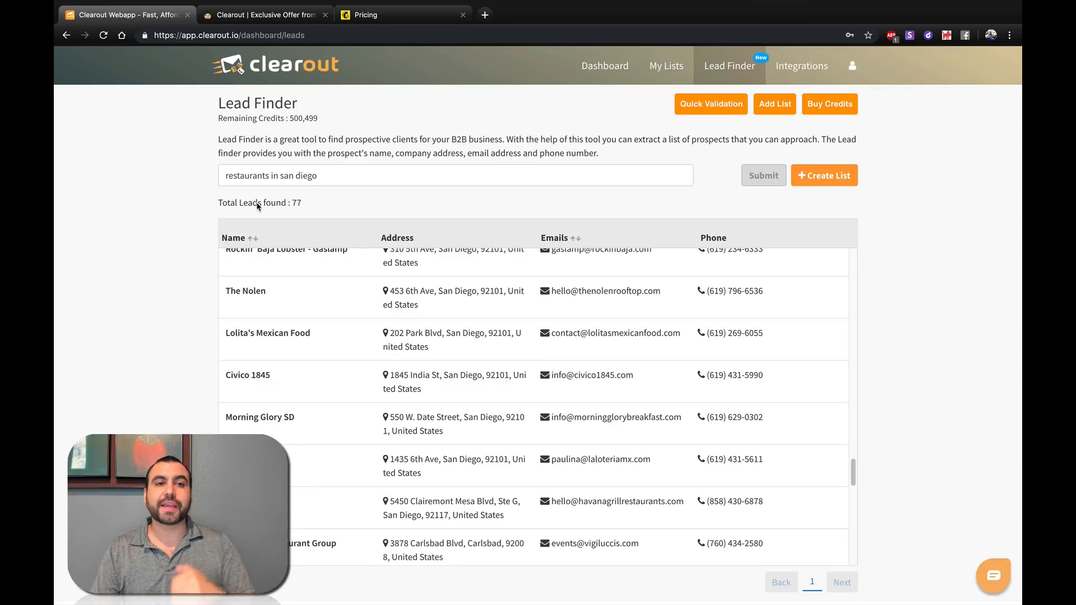
pyautogui.moveTo(665, 65)
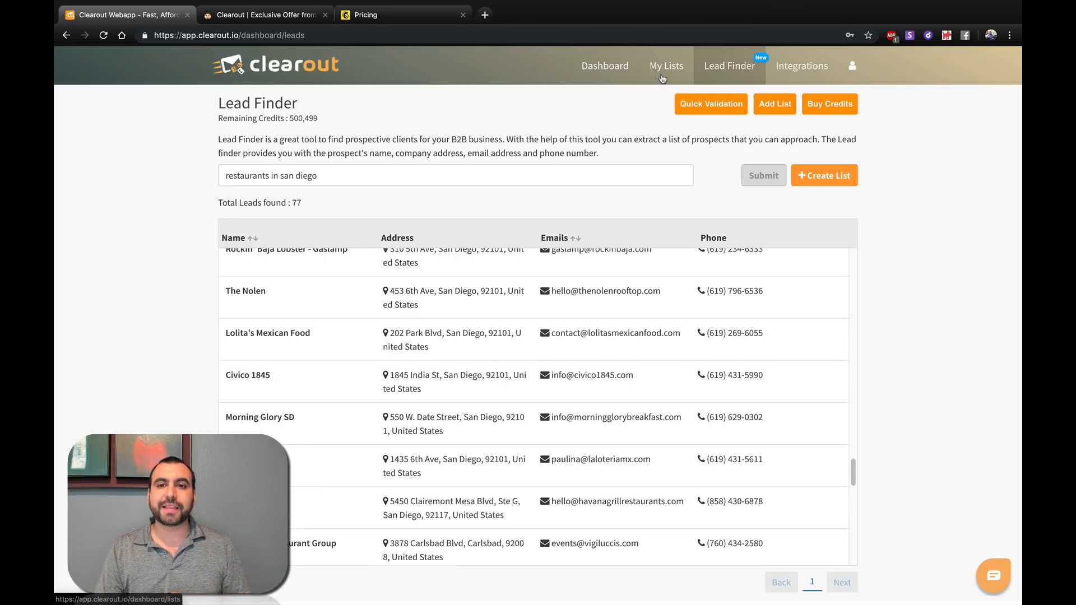
# Return to My Lists to see the CSV list now 63.28% verified
pyautogui.click(664, 65)
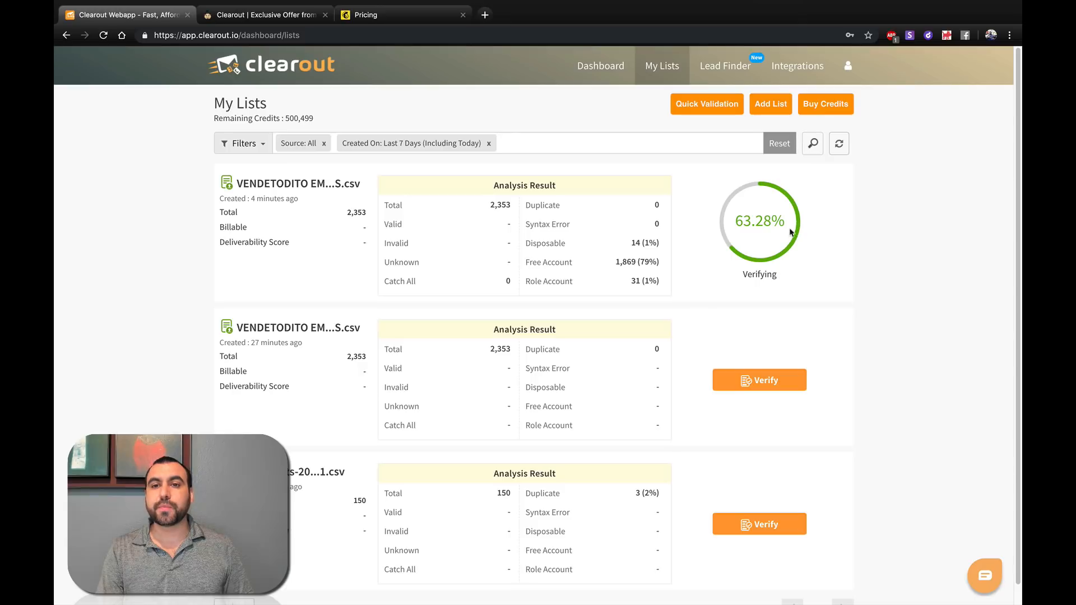
# Browse the Integrations catalogue showing Mailchimp, Zapier, Sendgrid and coming-soon connectors
pyautogui.click(797, 66)
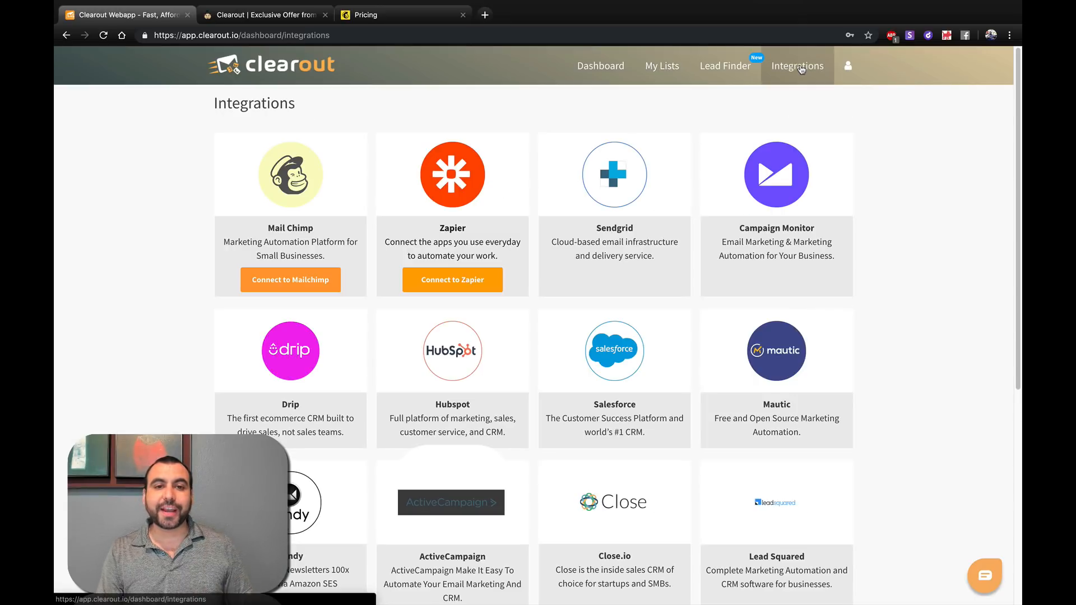
pyautogui.moveTo(152, 412)
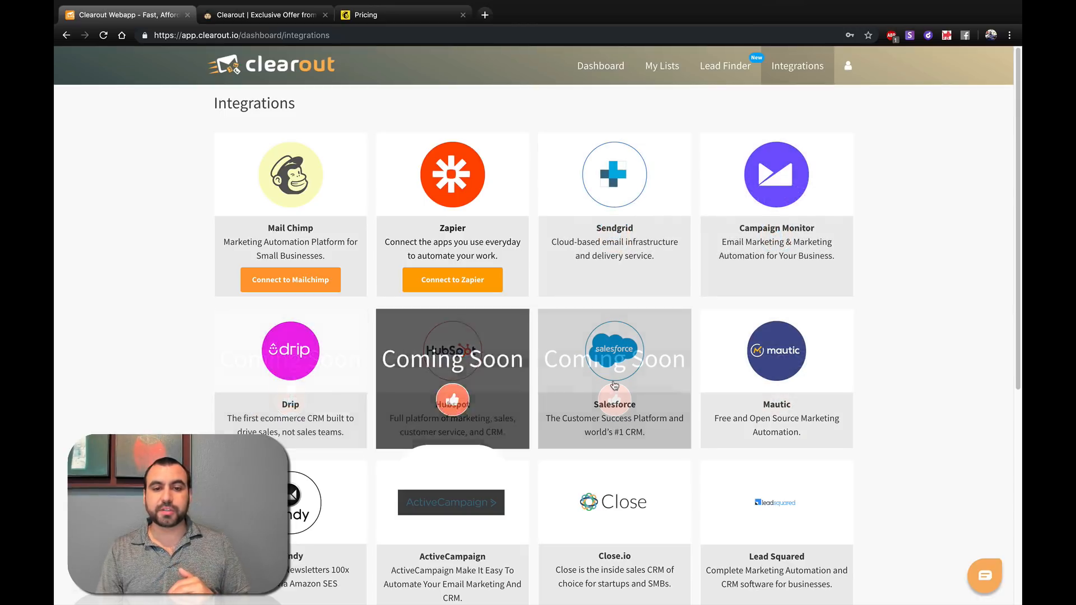
pyautogui.scroll(-3)
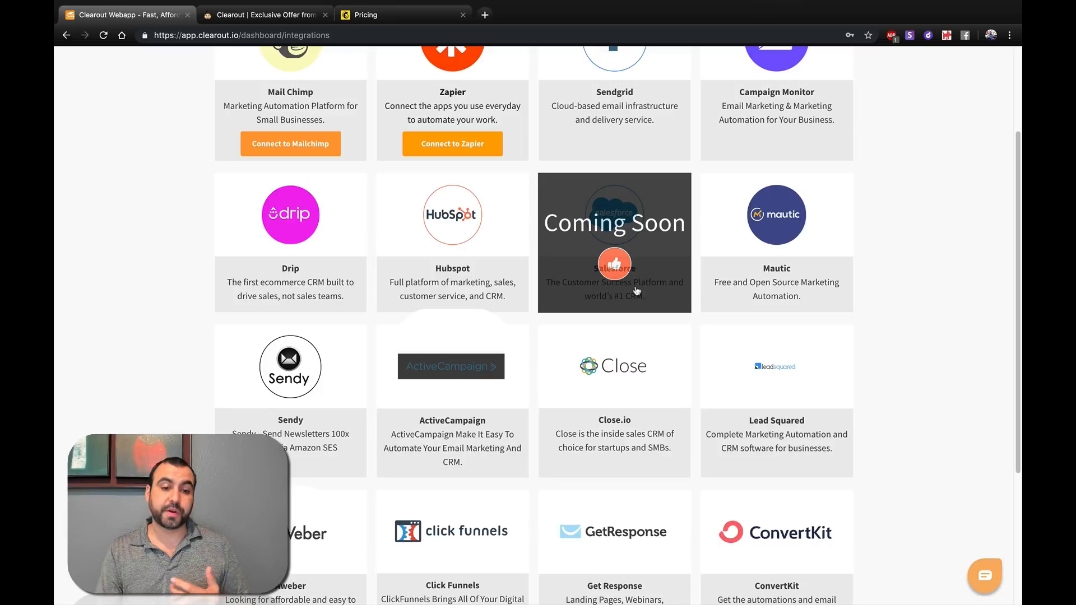
pyautogui.scroll(-3)
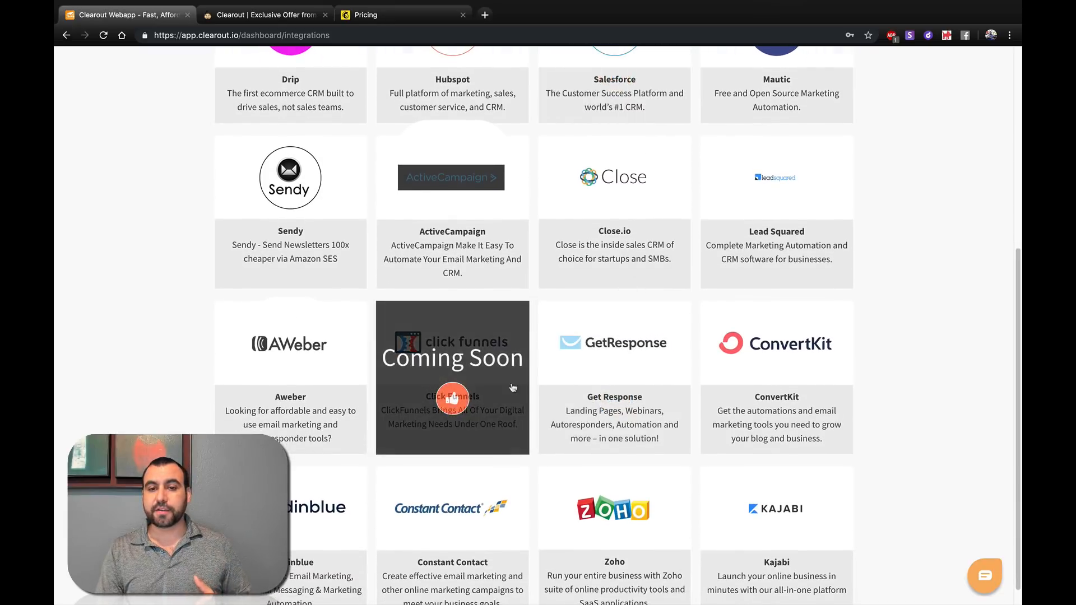
pyautogui.scroll(-3)
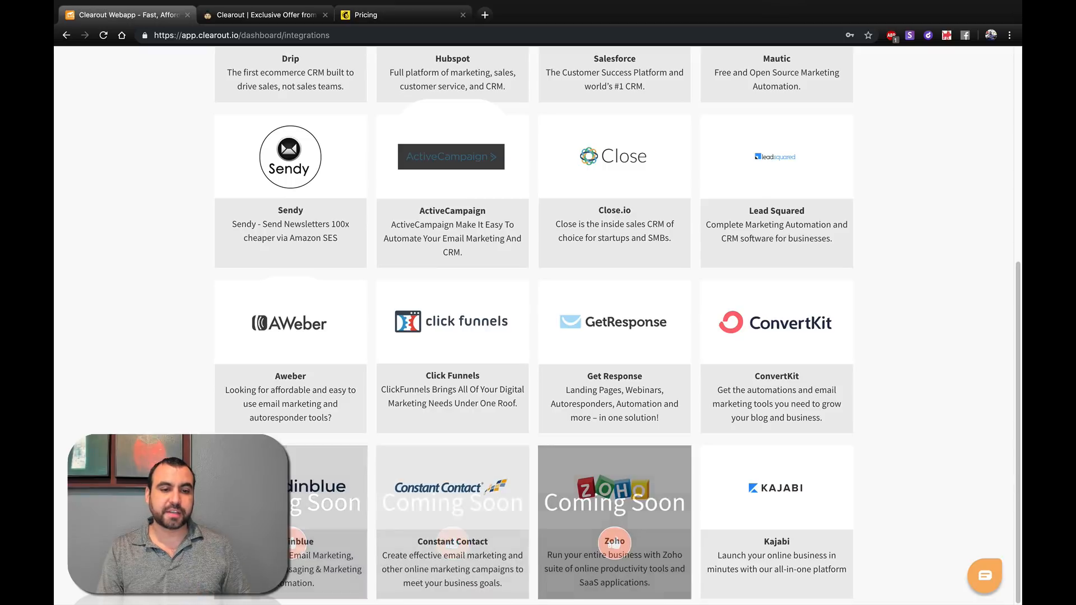
pyautogui.scroll(3)
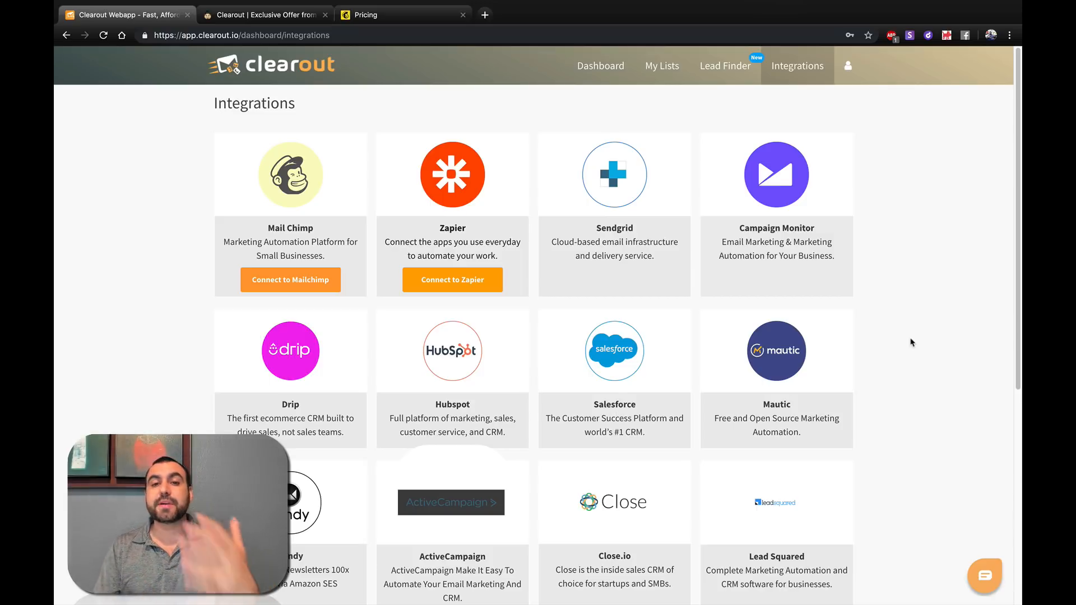
# Review the AppSumo Clearout deal's Single, Double and Multiple plan pricing table
pyautogui.click(661, 65)
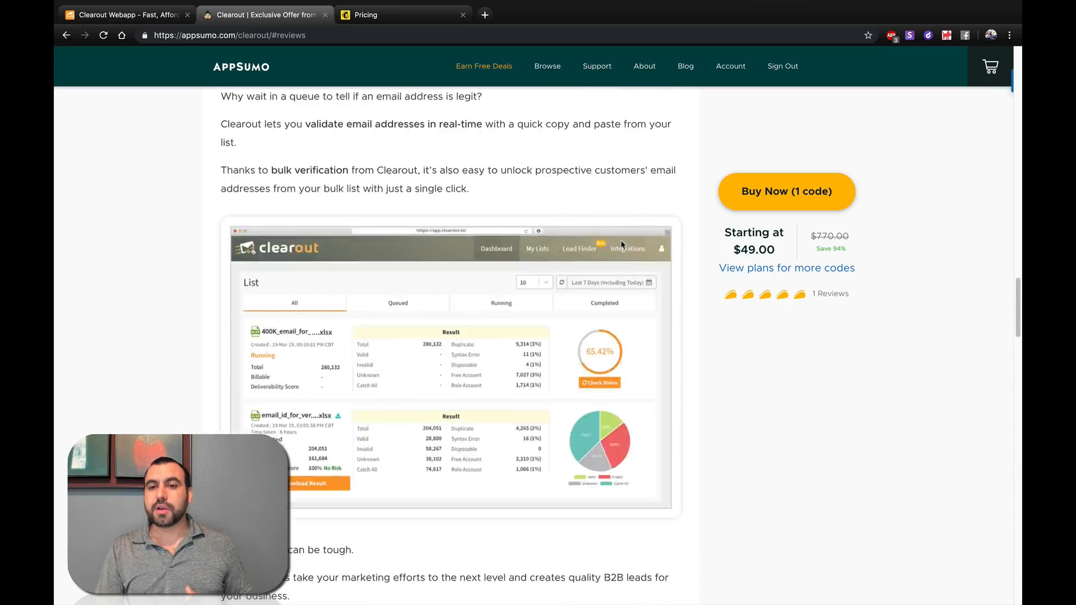
pyautogui.scroll(3)
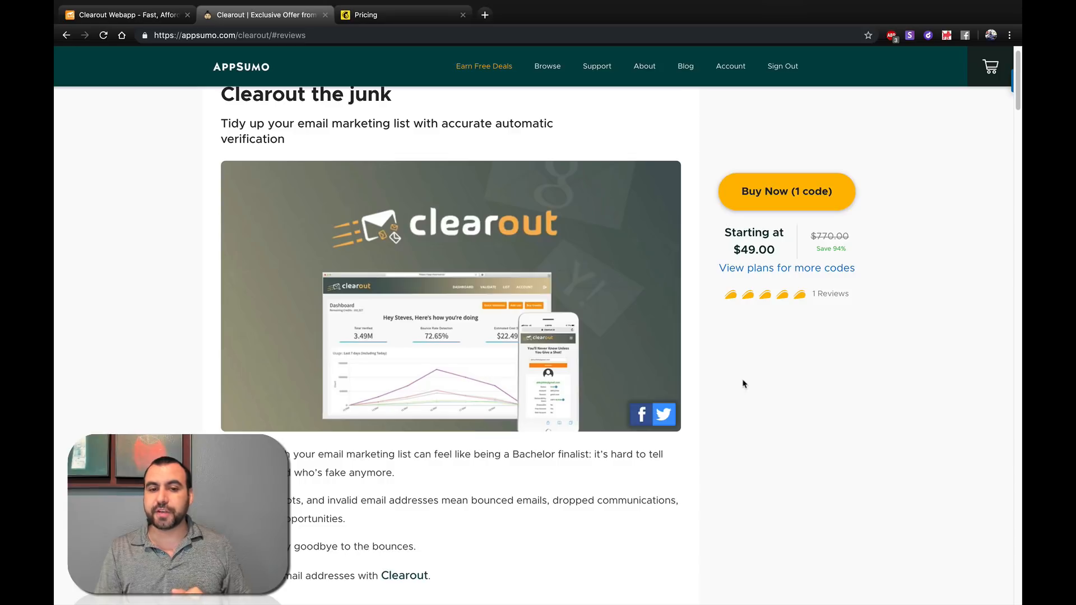
pyautogui.scroll(-3)
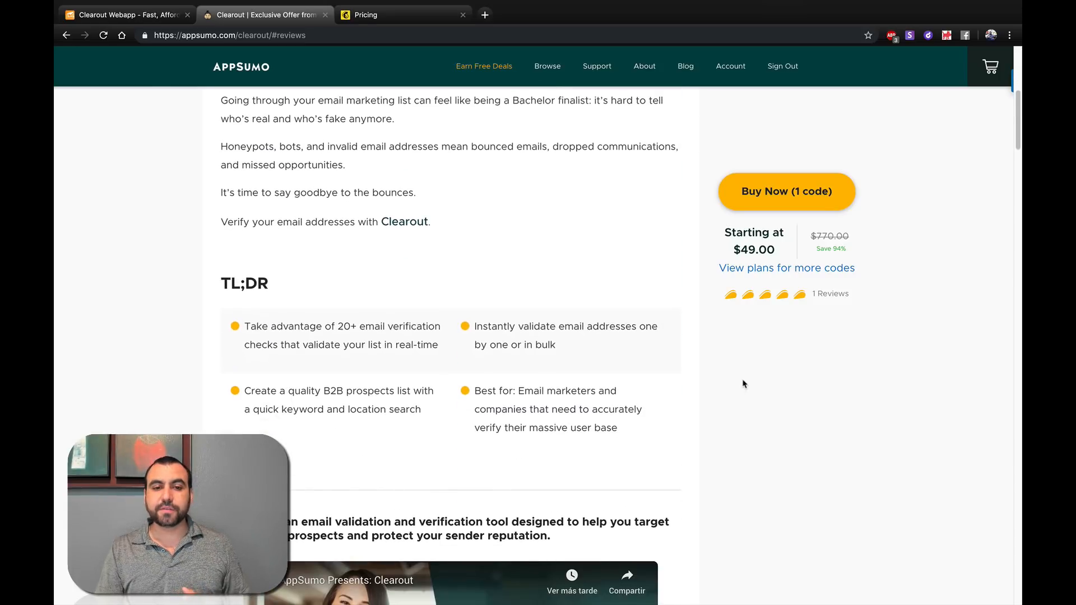
pyautogui.scroll(-3)
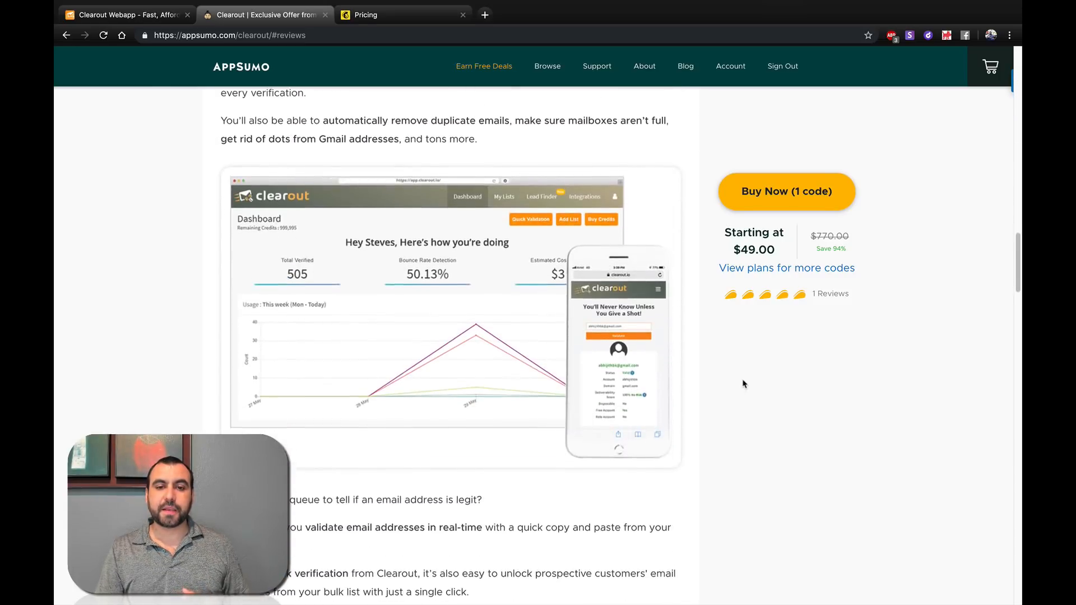
pyautogui.scroll(-3)
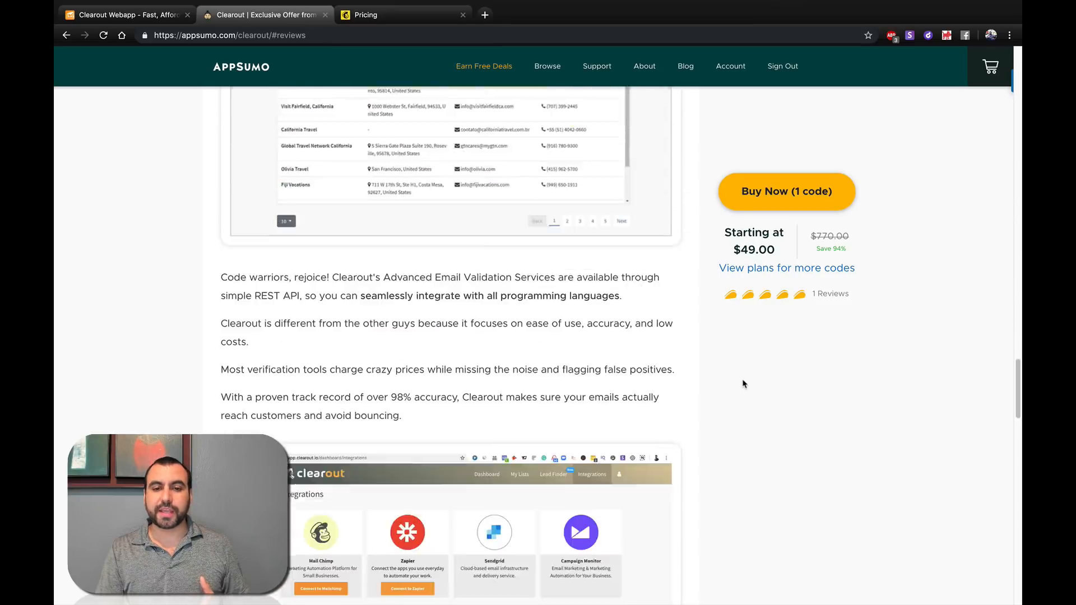
pyautogui.scroll(-3)
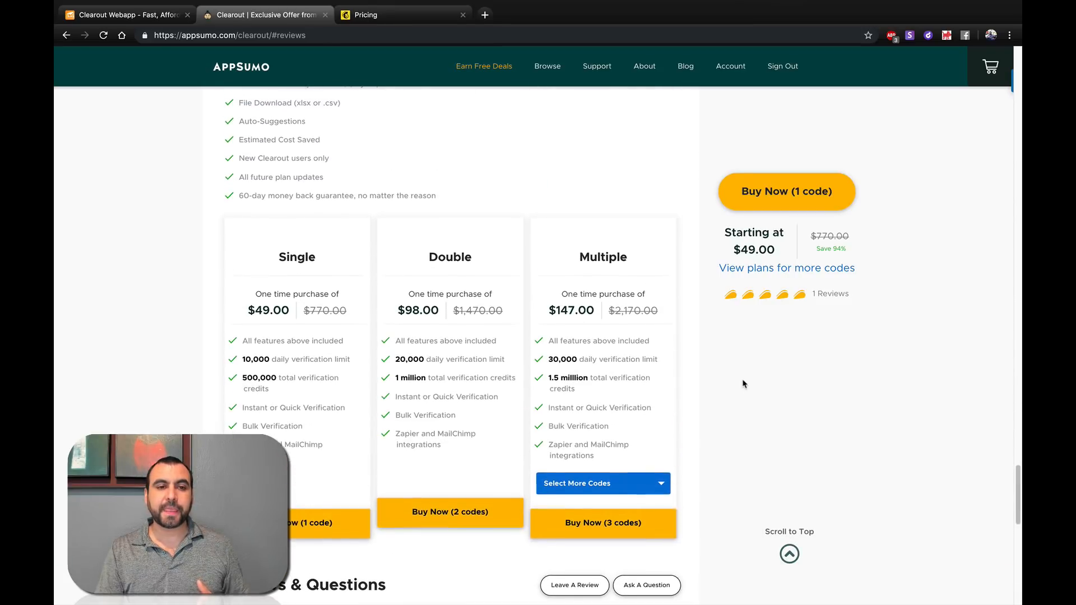
pyautogui.scroll(3)
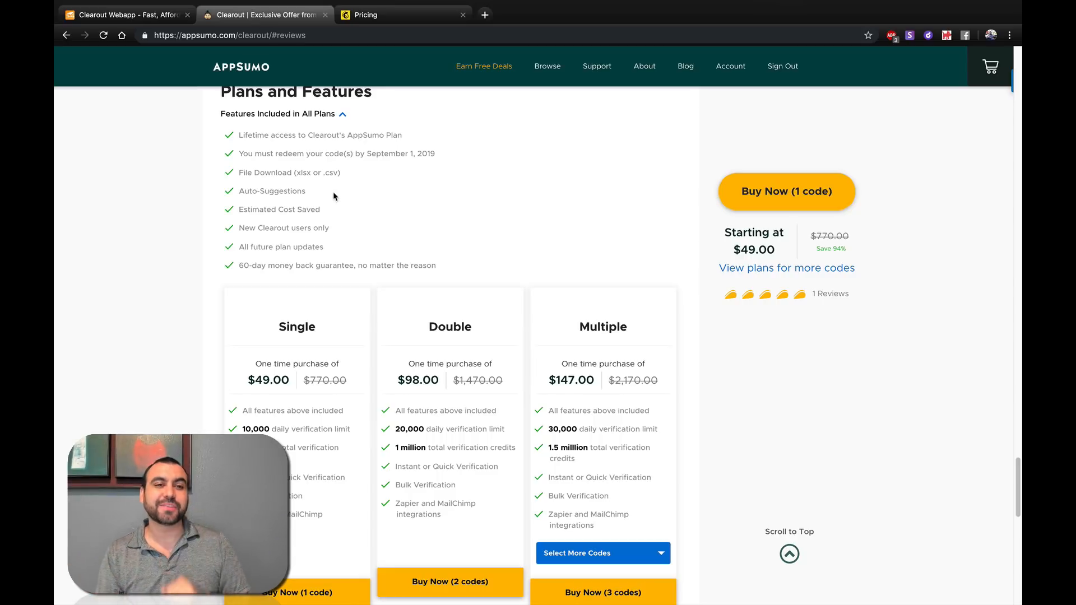
pyautogui.moveTo(347, 214)
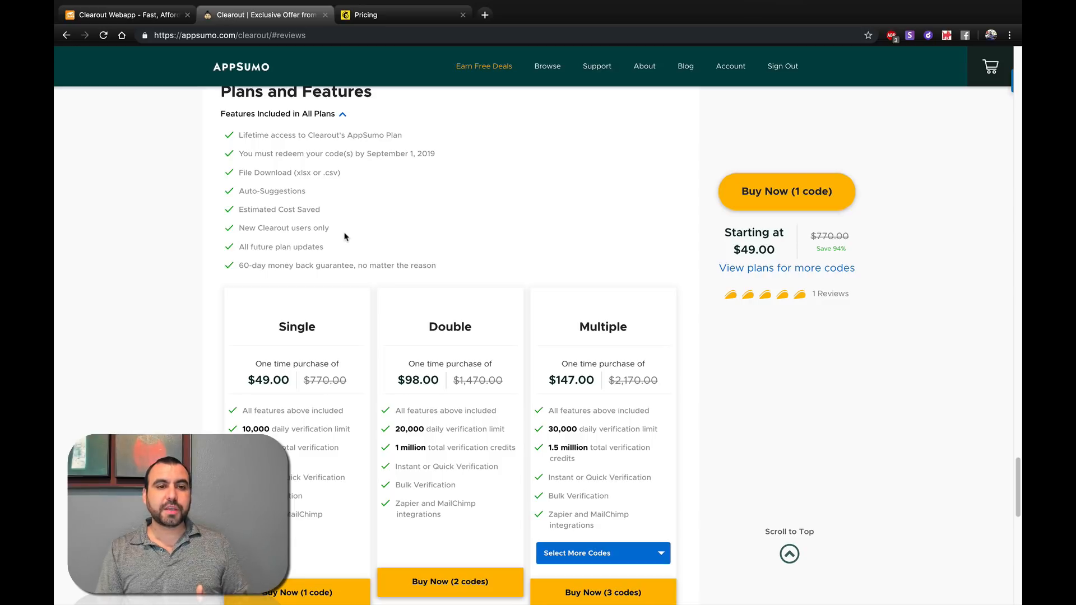
pyautogui.scroll(-3)
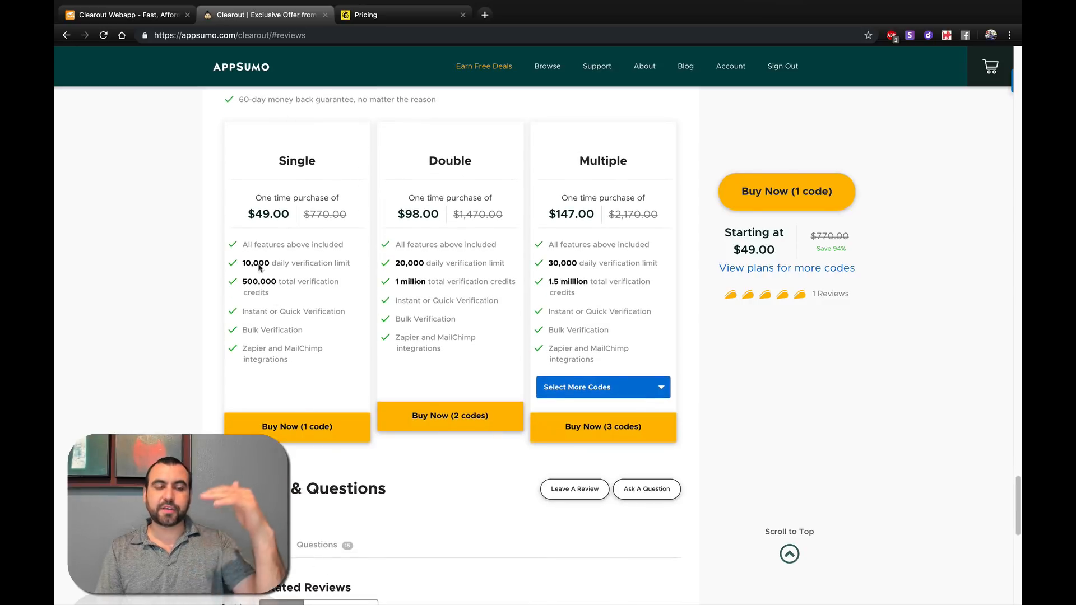
# Review the finished verification: 1,845 valid, 318 invalid, with a glance at Mailchimp pricing
pyautogui.click(123, 15)
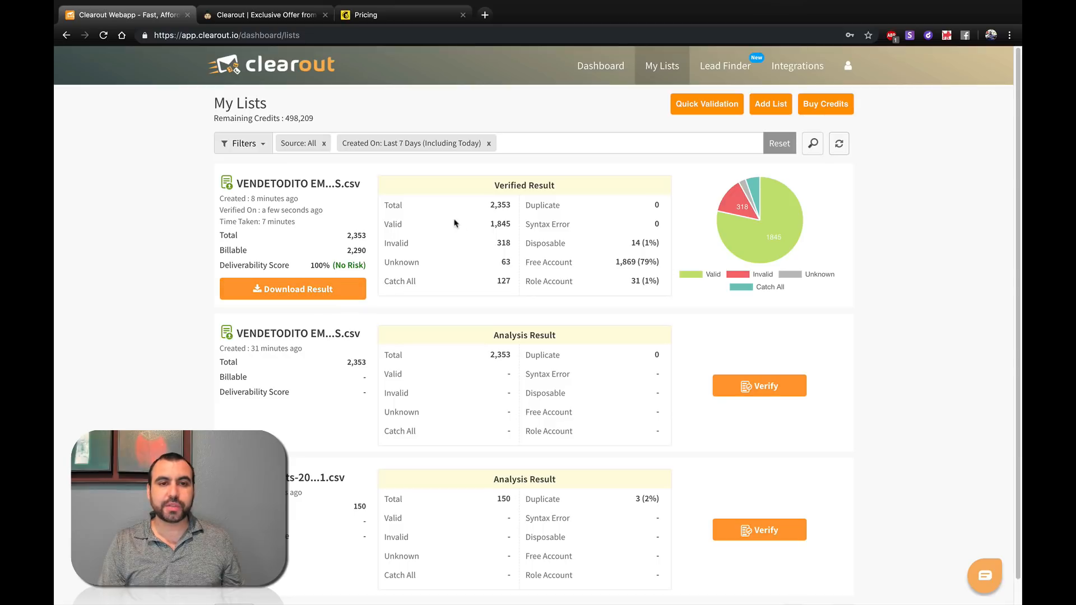
pyautogui.moveTo(464, 288)
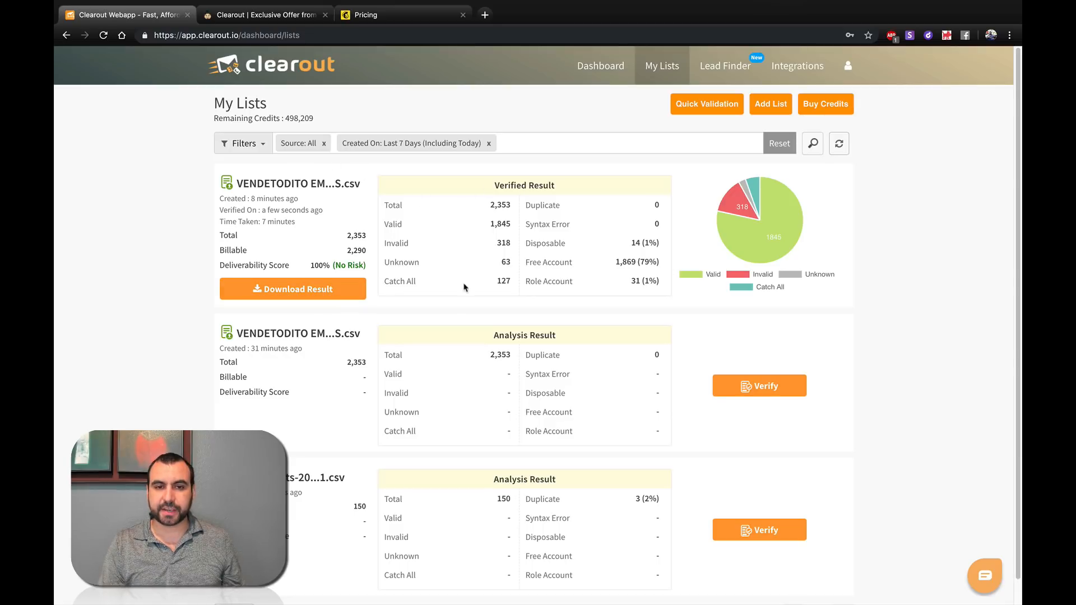
pyautogui.moveTo(761, 216)
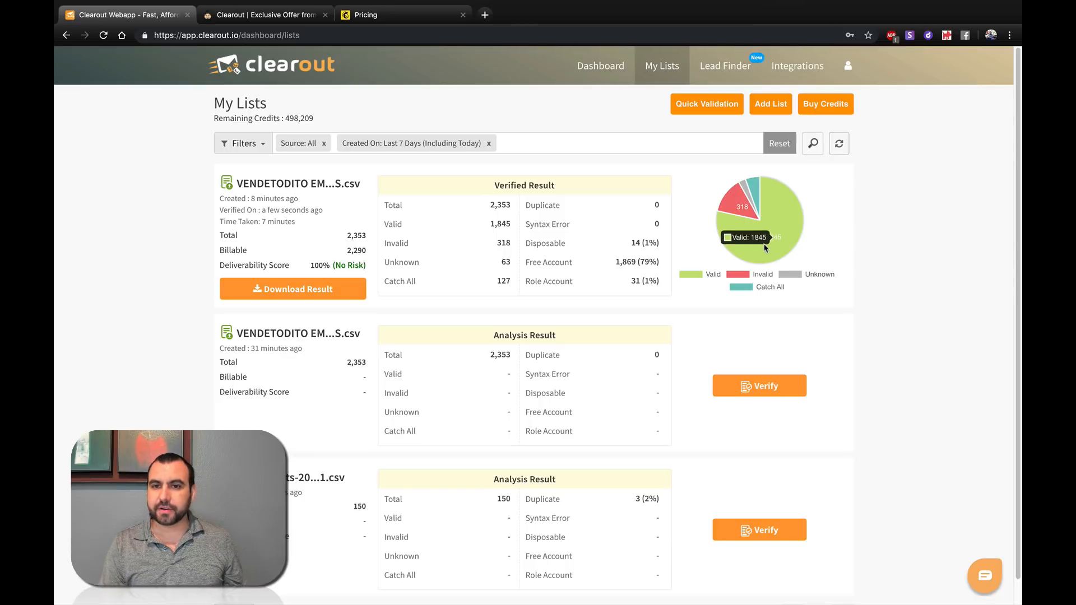
pyautogui.moveTo(490, 209)
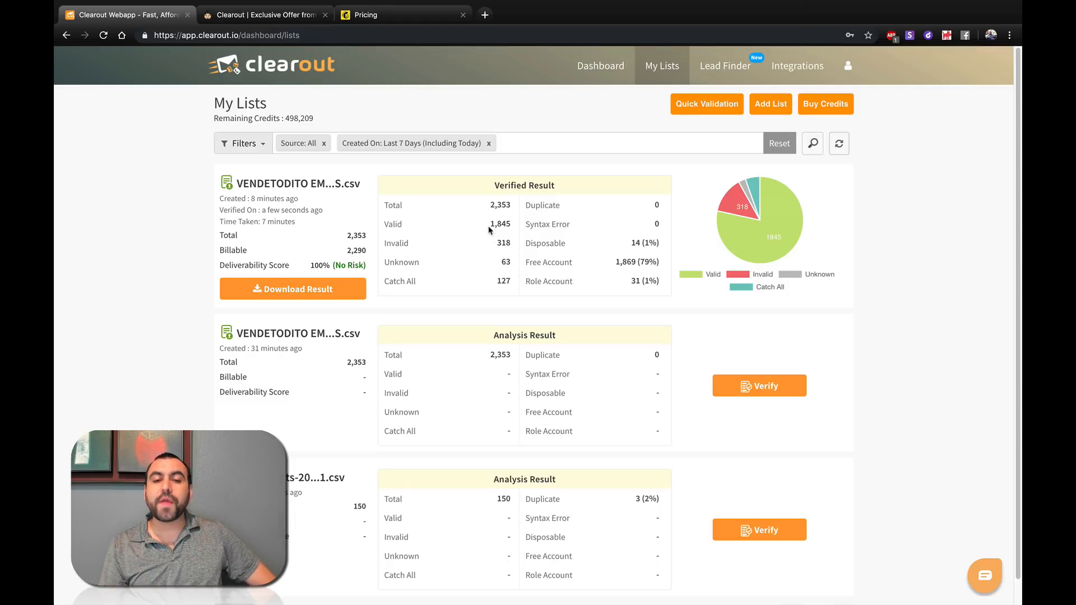
pyautogui.doubleClick(500, 224)
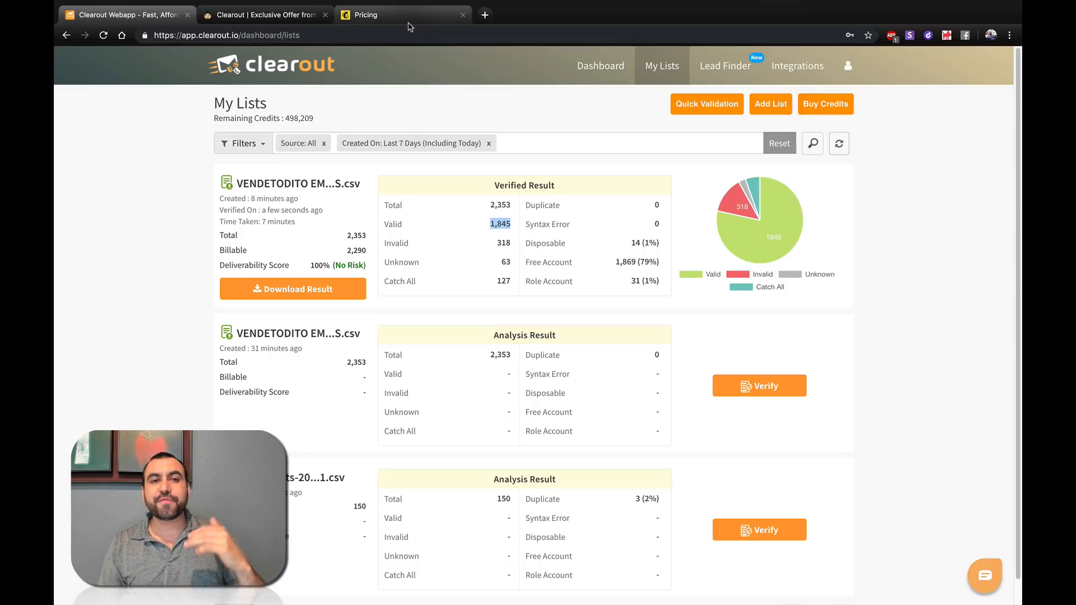
pyautogui.click(384, 14)
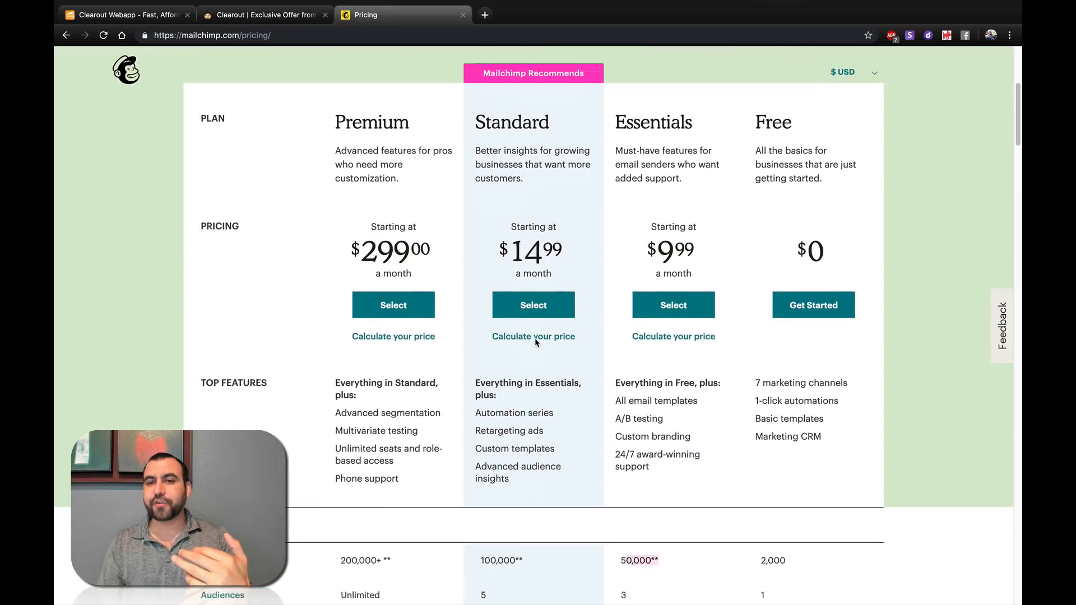
pyautogui.scroll(-3)
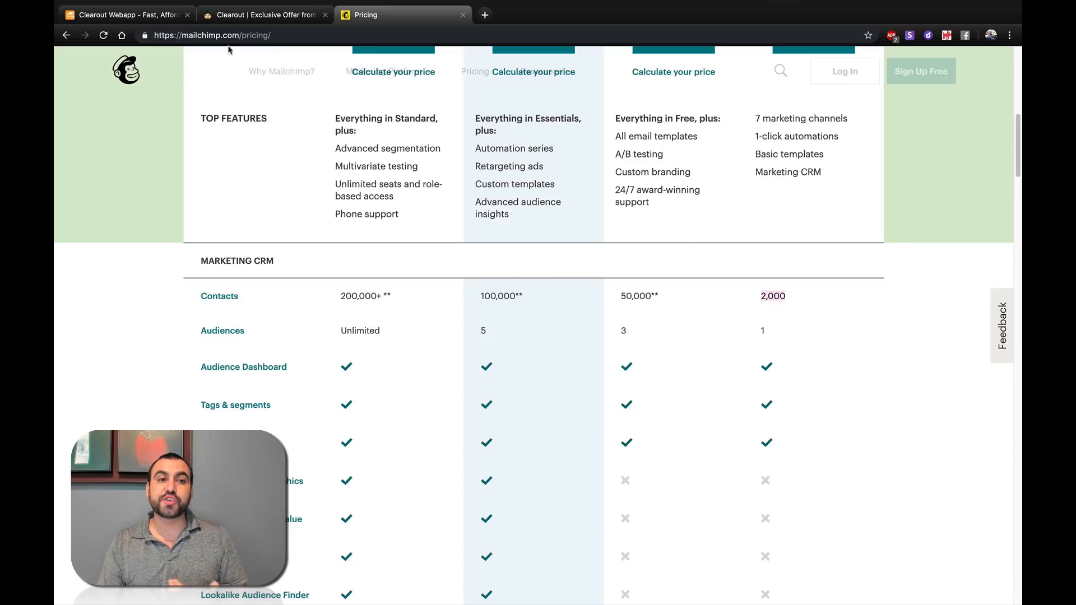
pyautogui.click(123, 15)
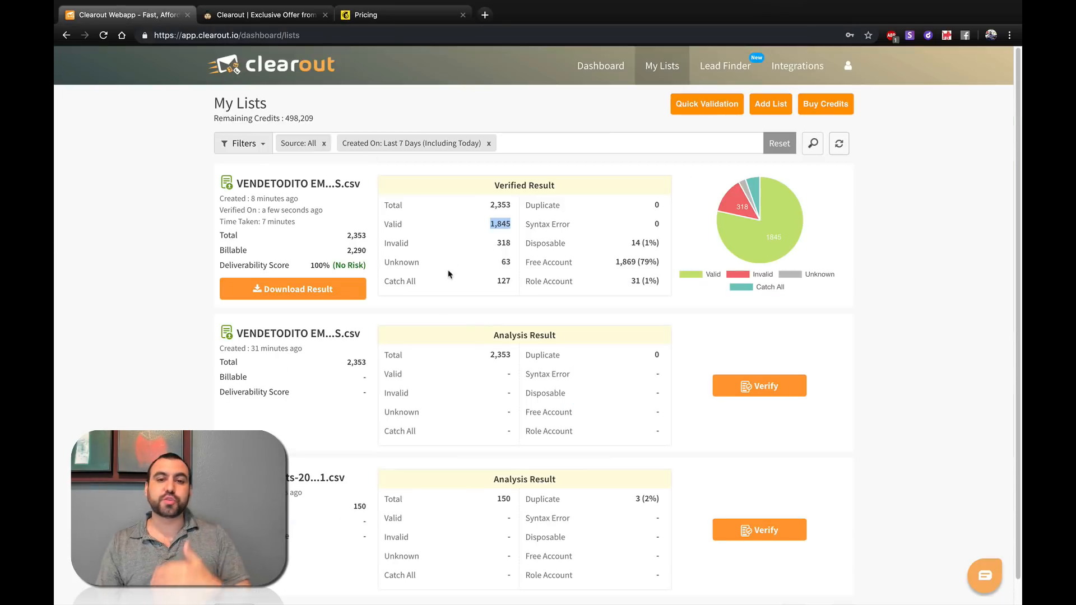
pyautogui.moveTo(501, 266)
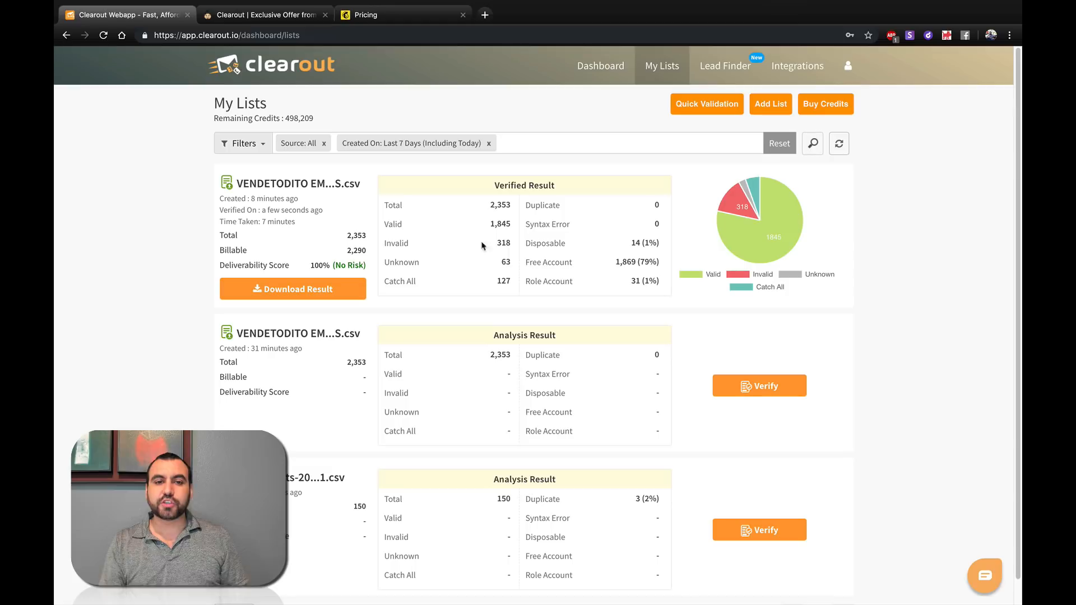
pyautogui.moveTo(775, 248)
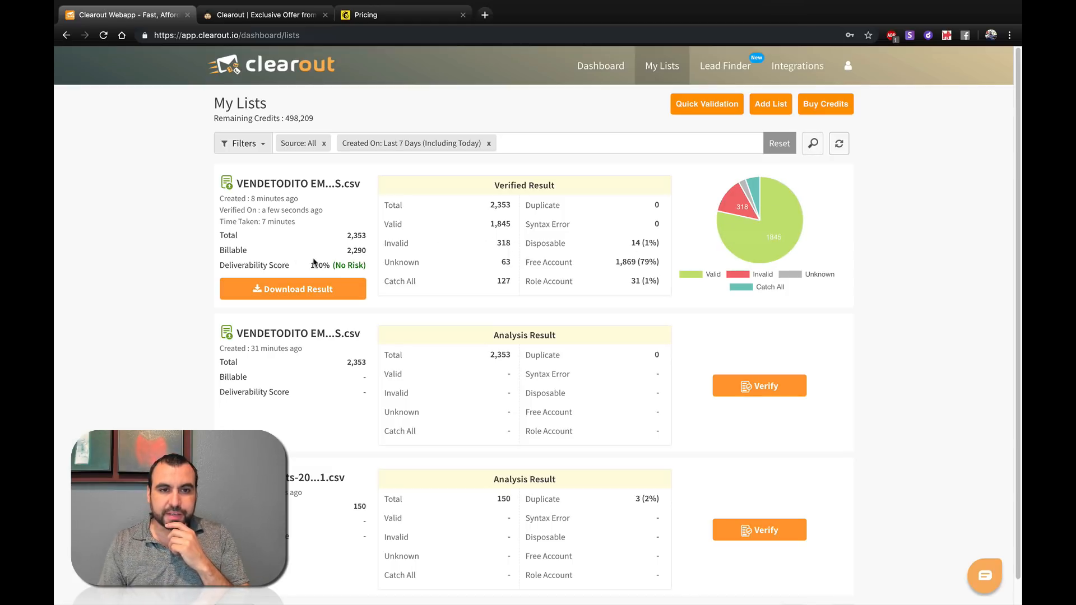
# Download the verified list's results as a CSV saved to Documentos
pyautogui.click(293, 288)
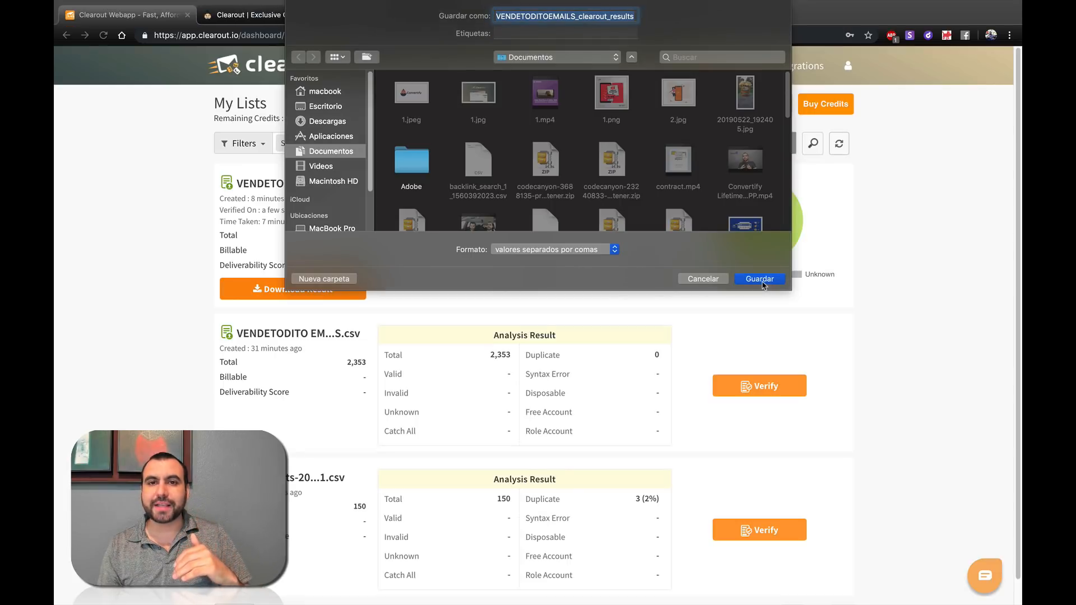
pyautogui.click(759, 279)
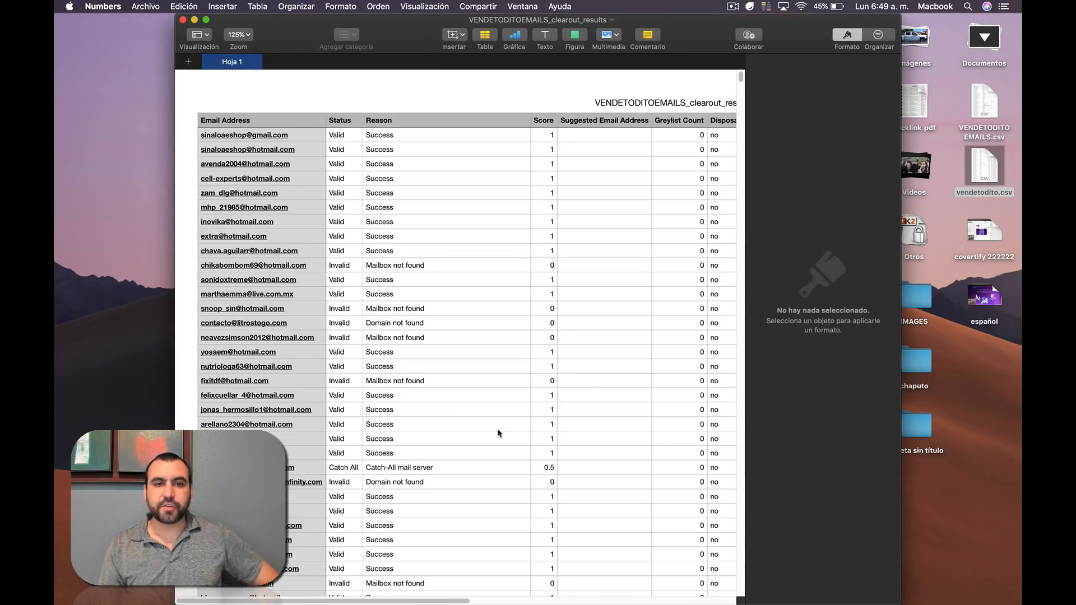
# Scroll the results sheet in Numbers to review each address's status, reason and score
pyautogui.scroll(-3)
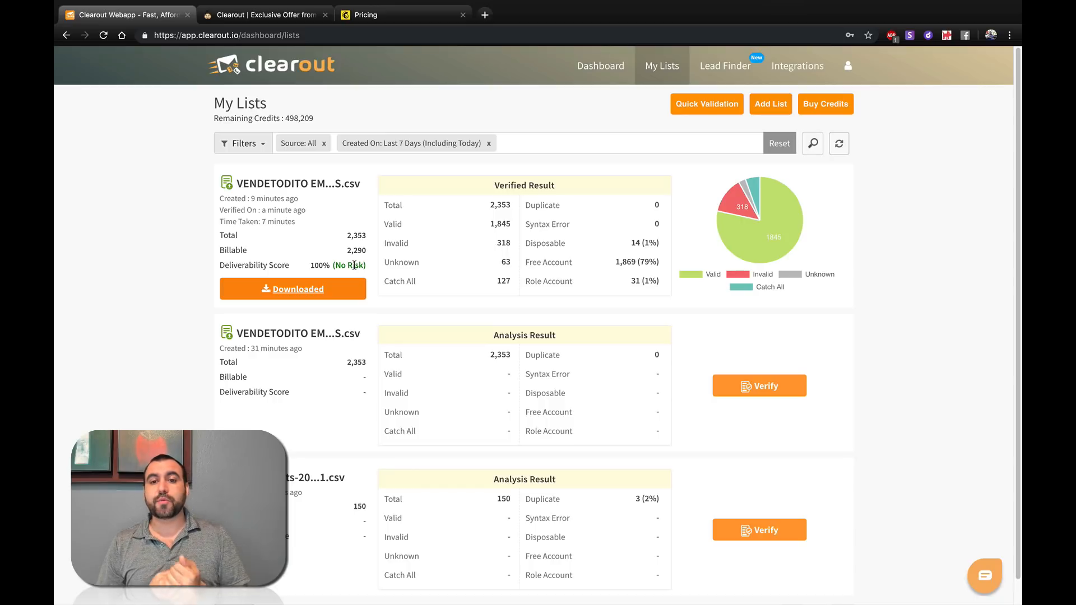
pyautogui.moveTo(699, 133)
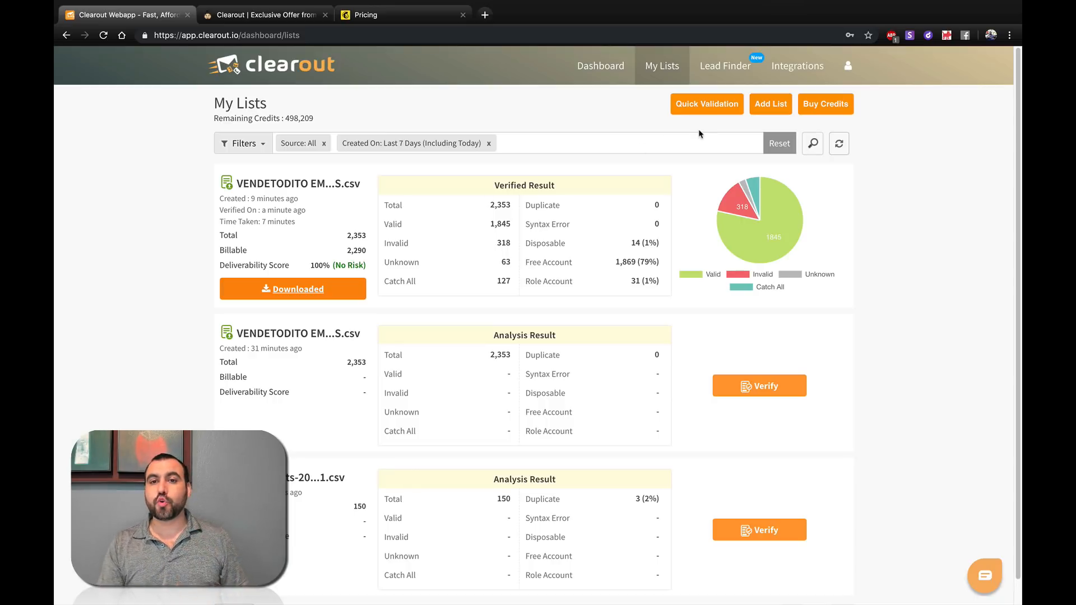
pyautogui.click(706, 103)
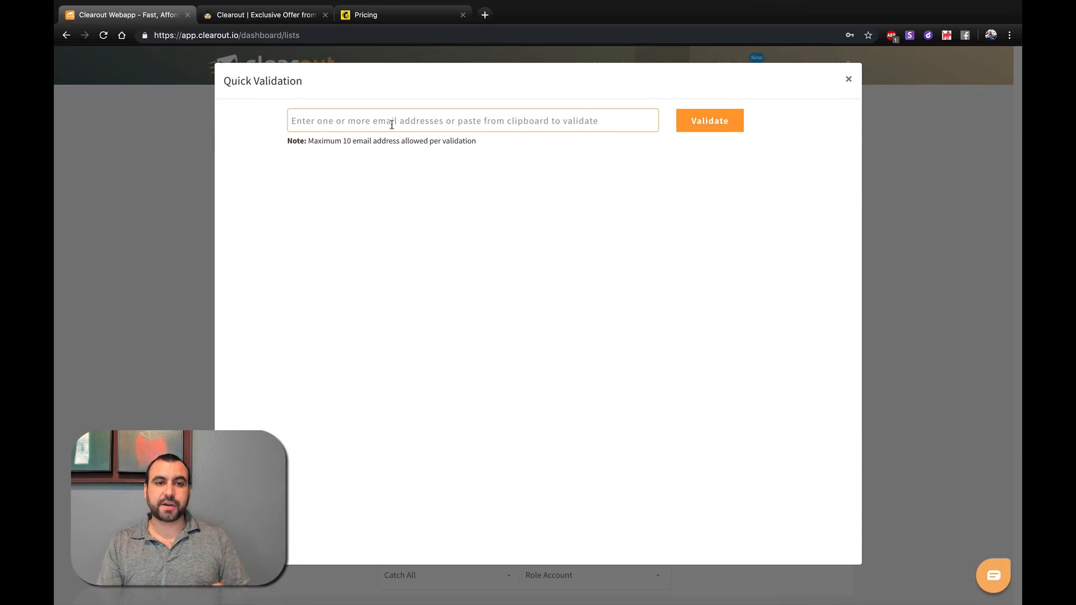
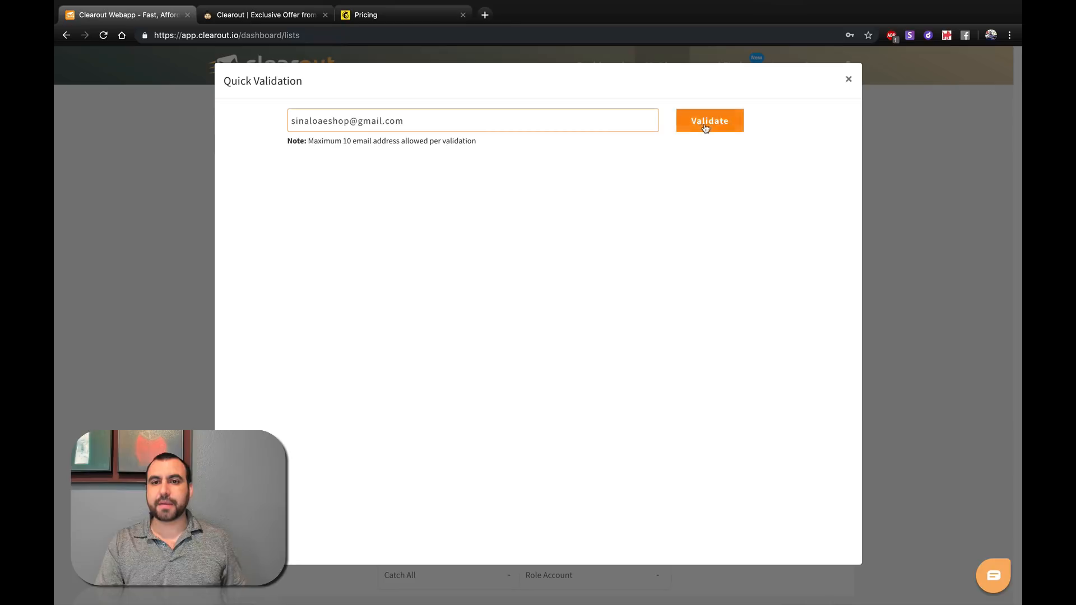
pyautogui.click(708, 121)
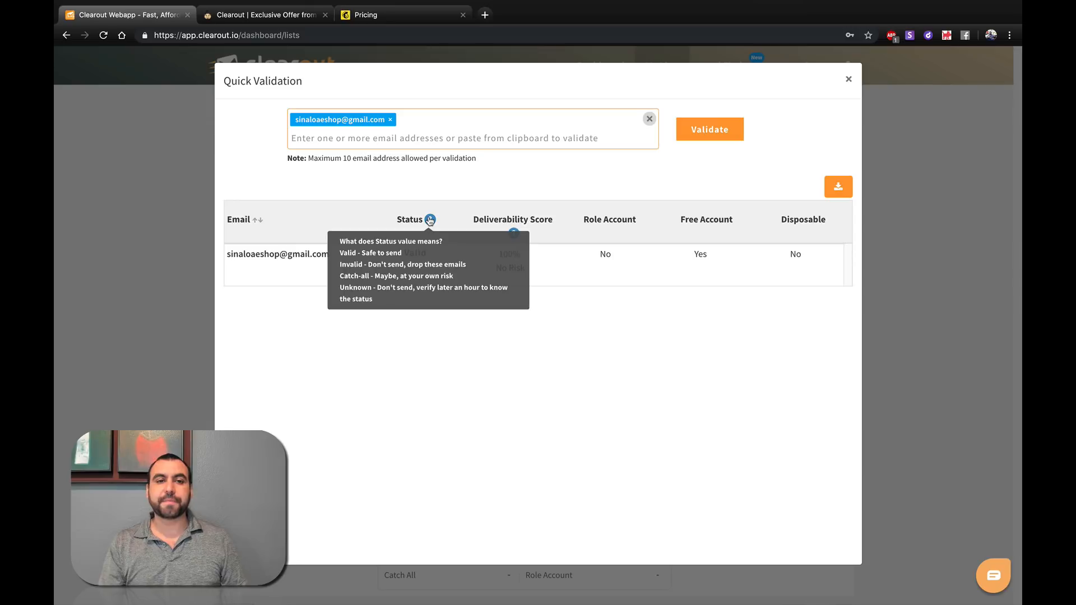
# Dismiss the validation result and return to the AppSumo deal pricing page
pyautogui.click(848, 79)
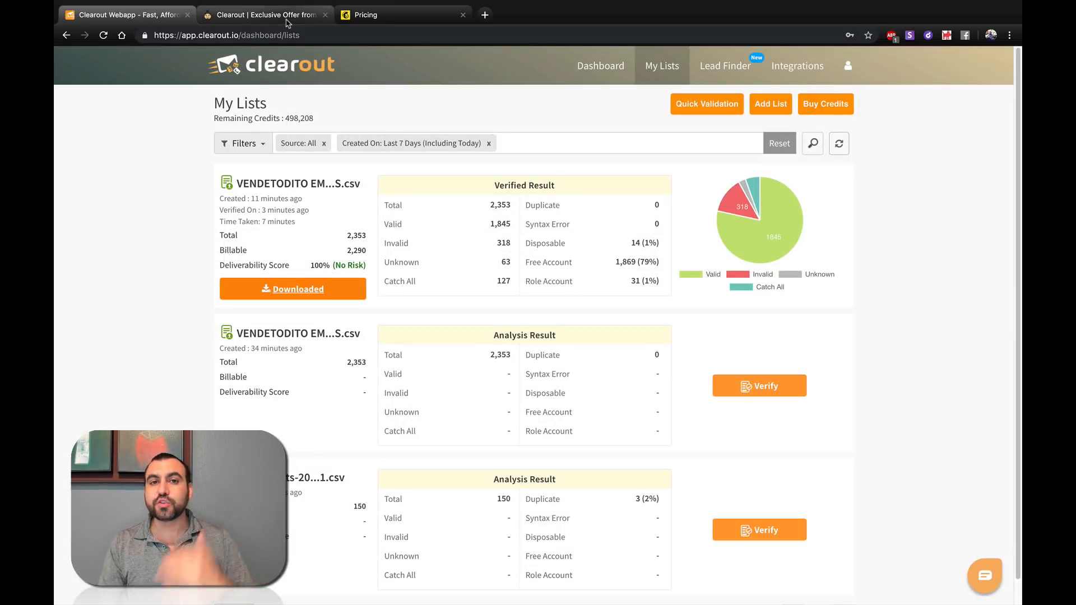
pyautogui.click(265, 15)
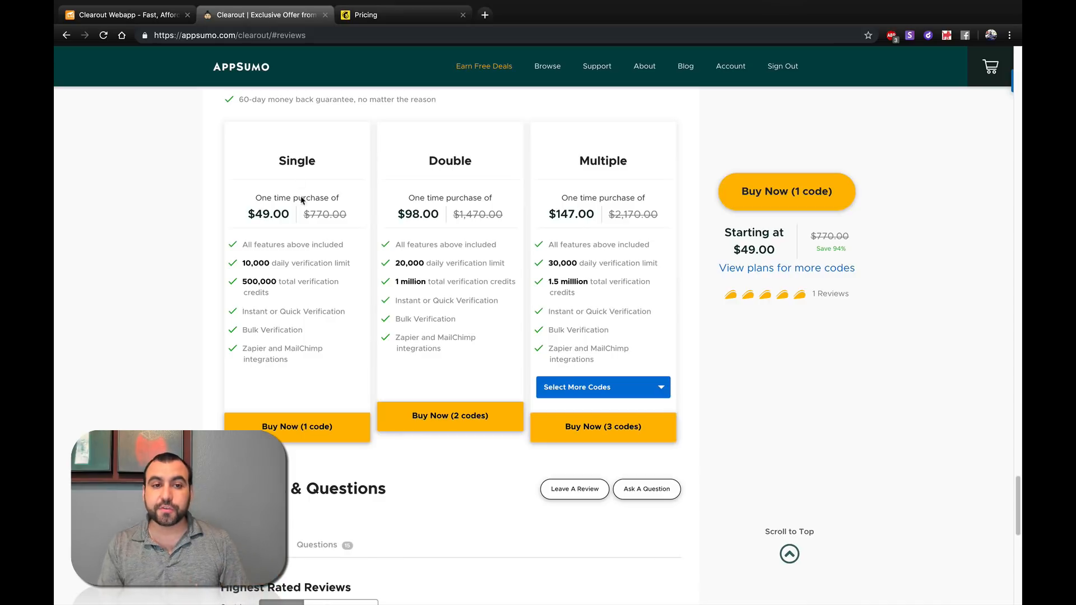
pyautogui.moveTo(823, 380)
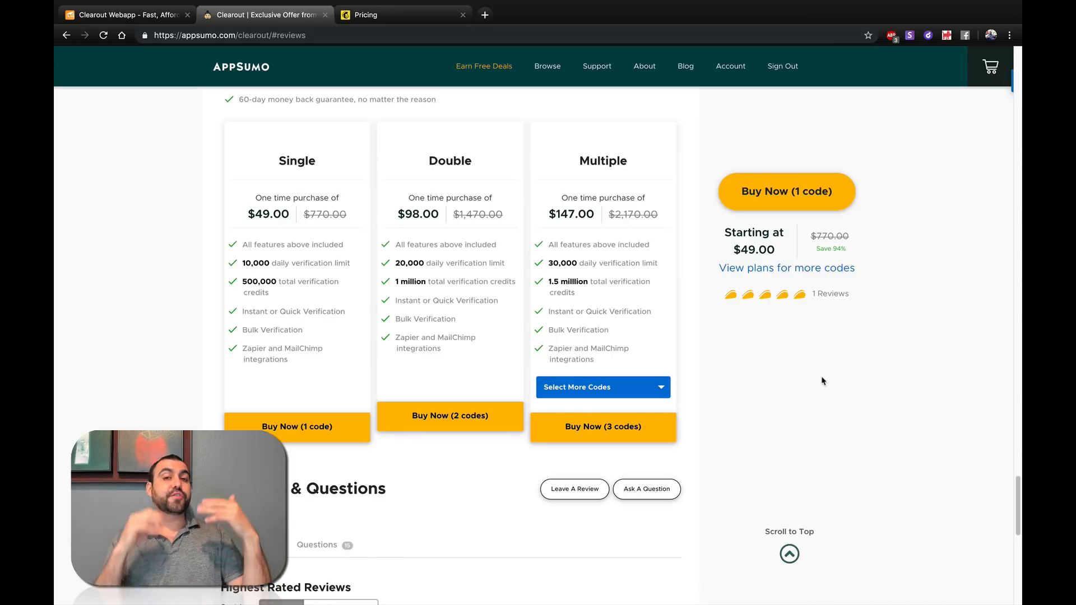